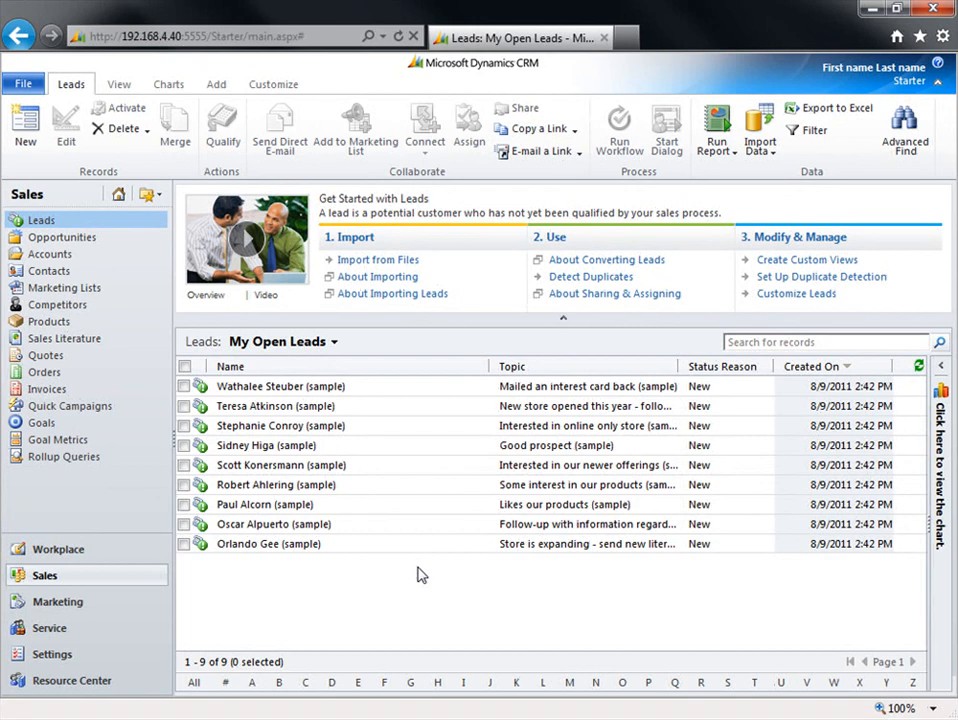
mouse_move(390, 410)
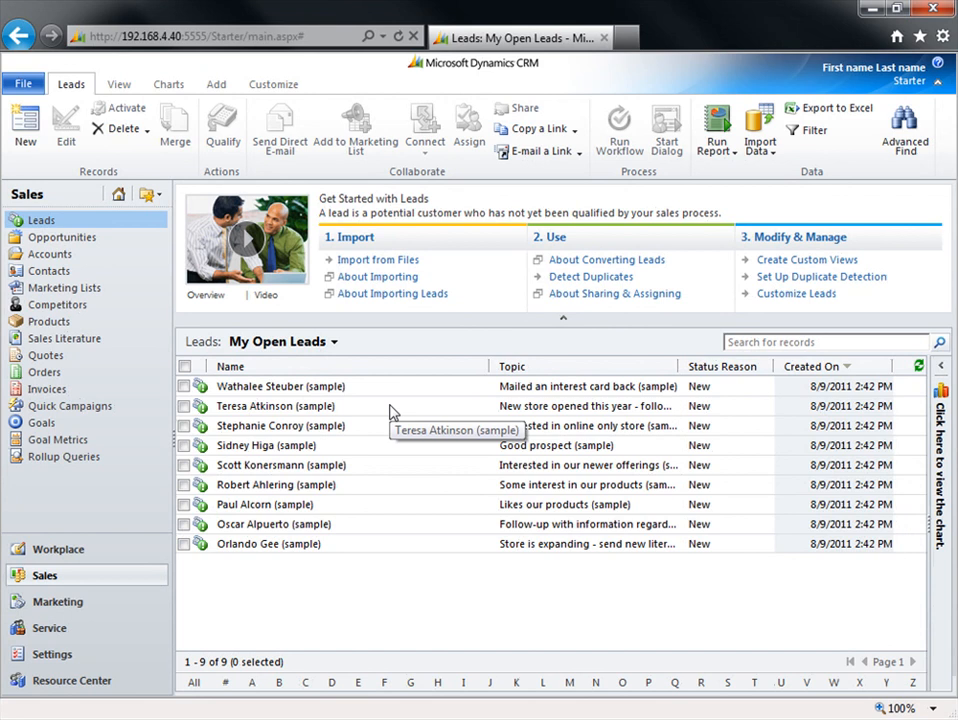
- Open the Teresa Atkinson (sample) lead from the My Open Leads view
double_click(275, 405)
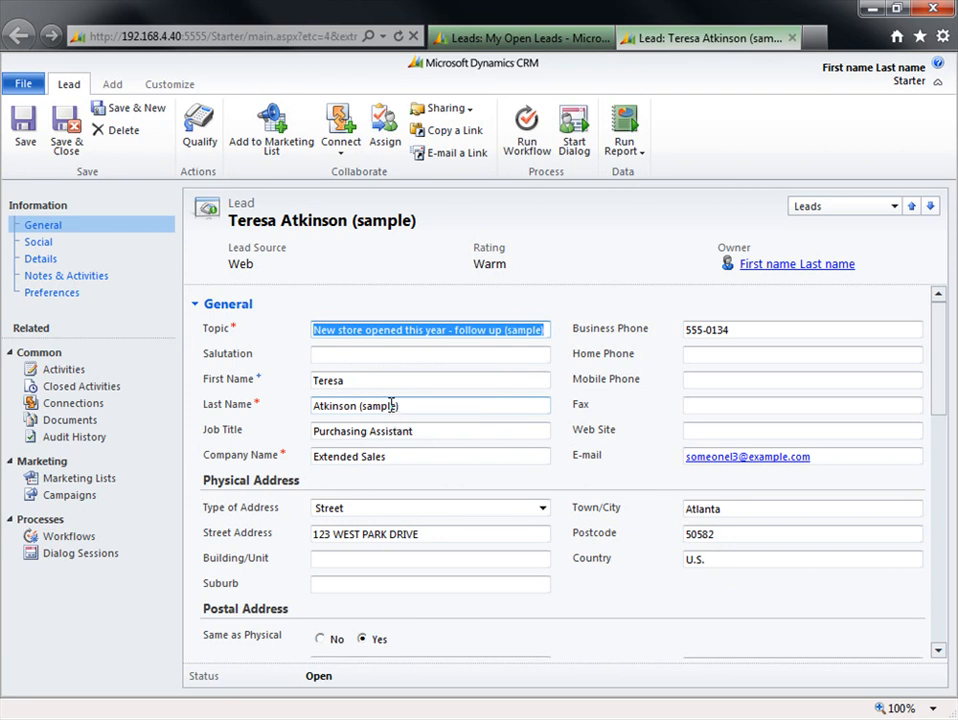
- Qualify the lead into account, contact and opportunity, opening the newly created records
left_click(199, 120)
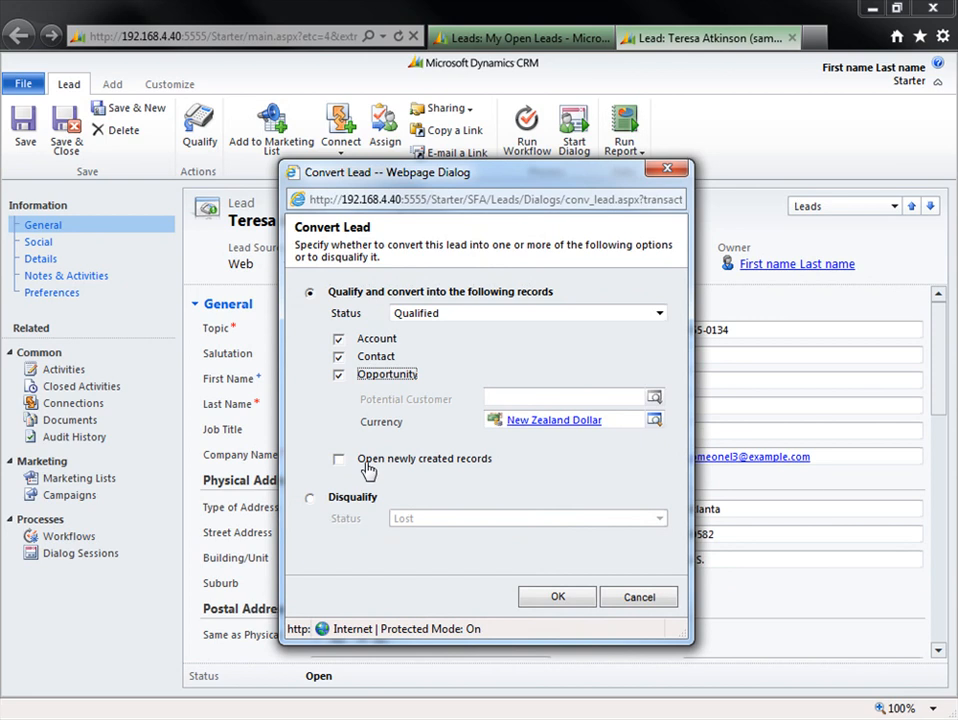
left_click(338, 458)
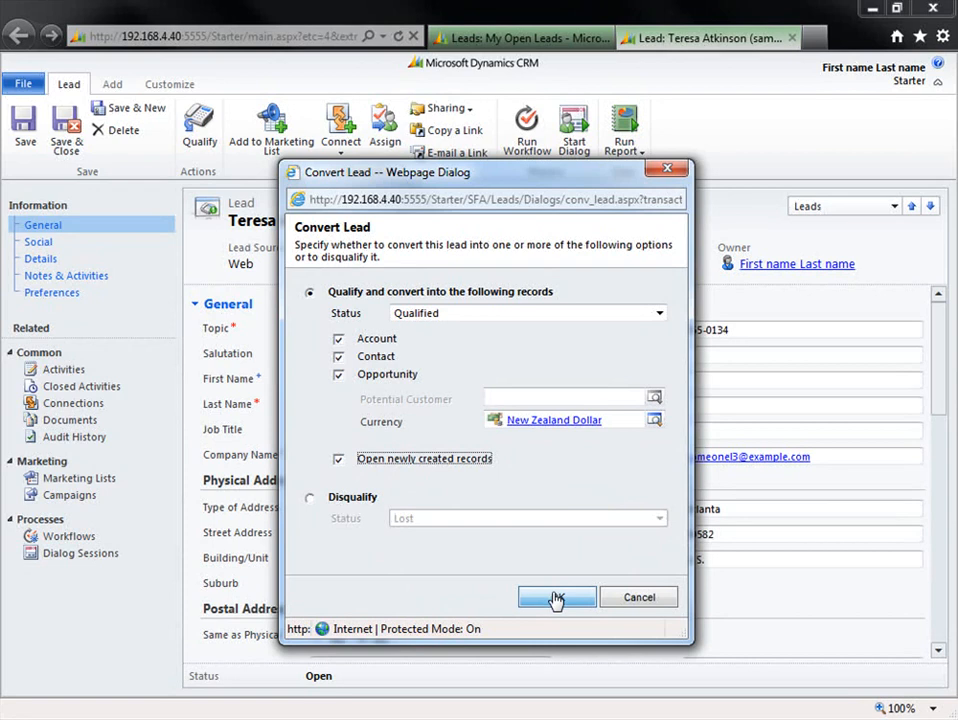
left_click(556, 597)
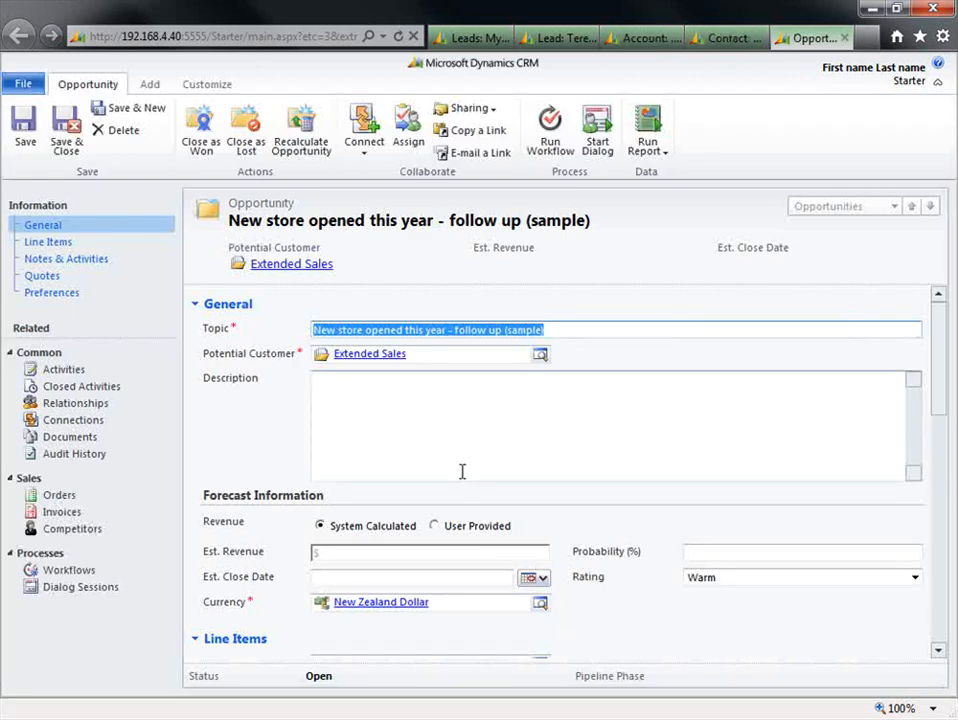
mouse_move(374, 421)
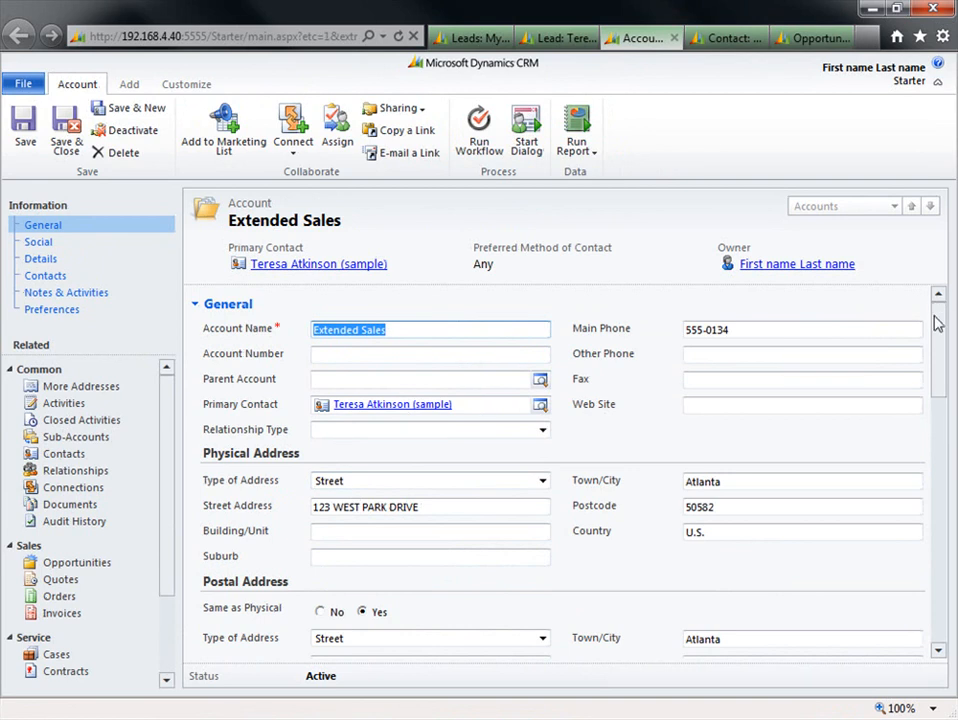
scroll("down", 3)
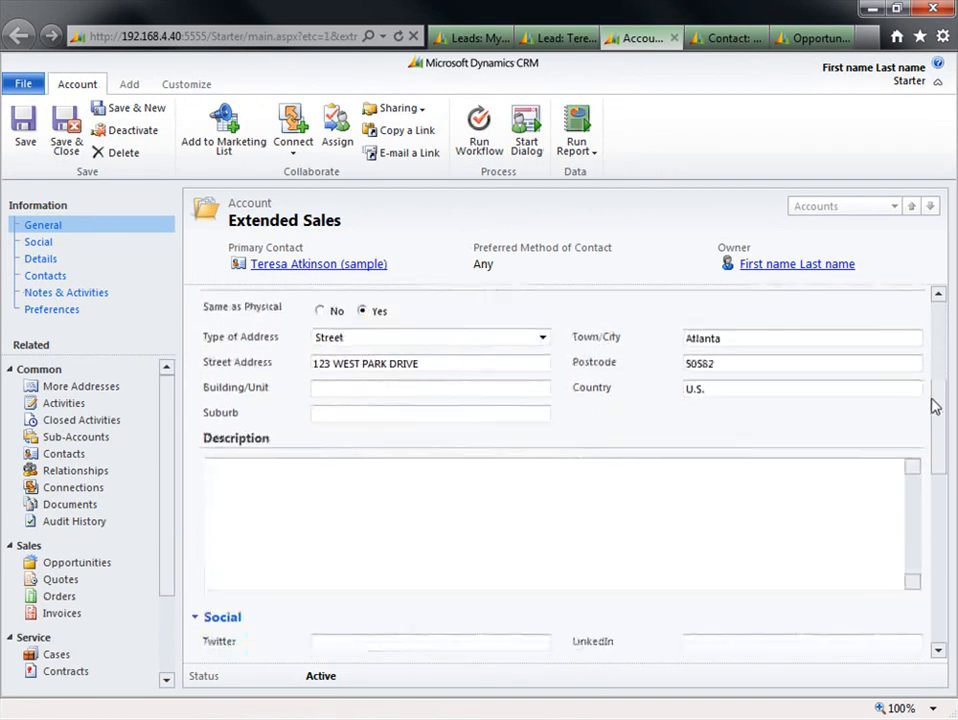
scroll("up", 3)
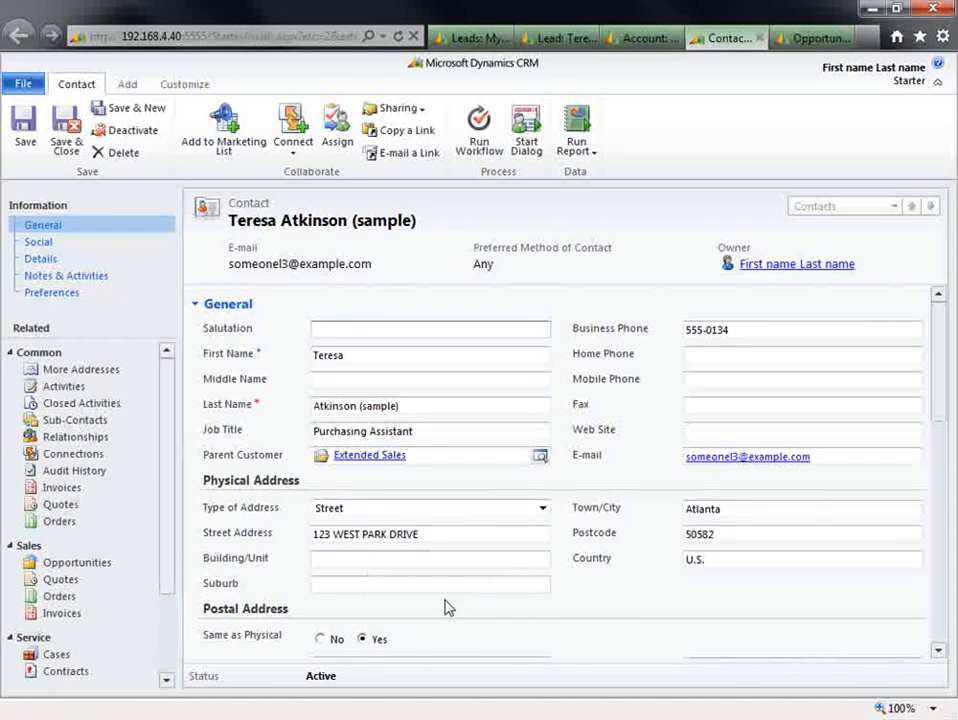
mouse_move(362, 458)
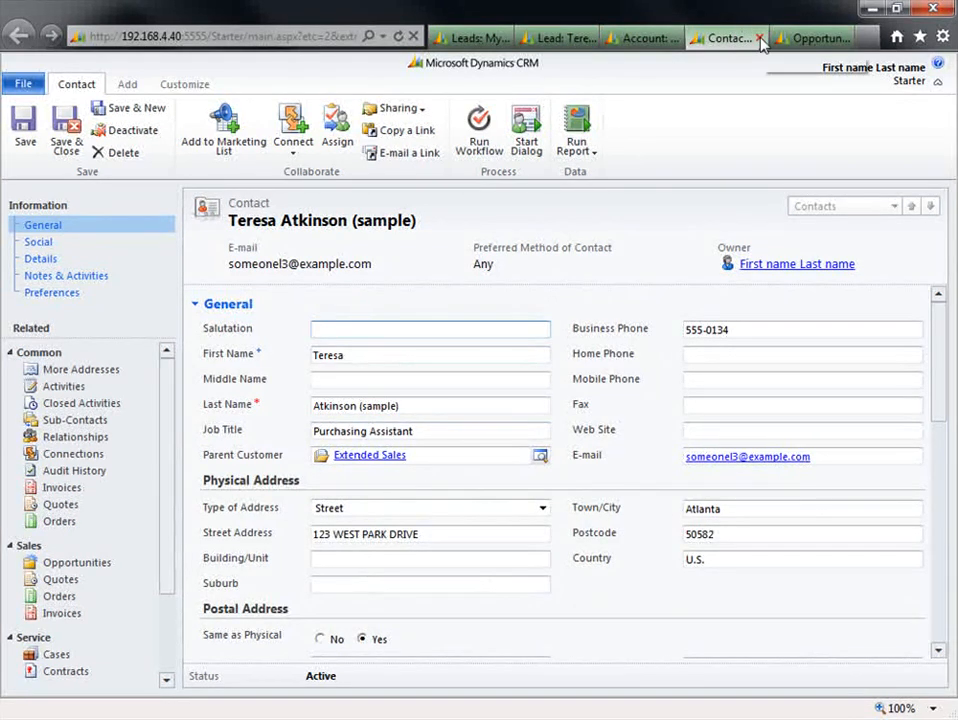
left_click(811, 37)
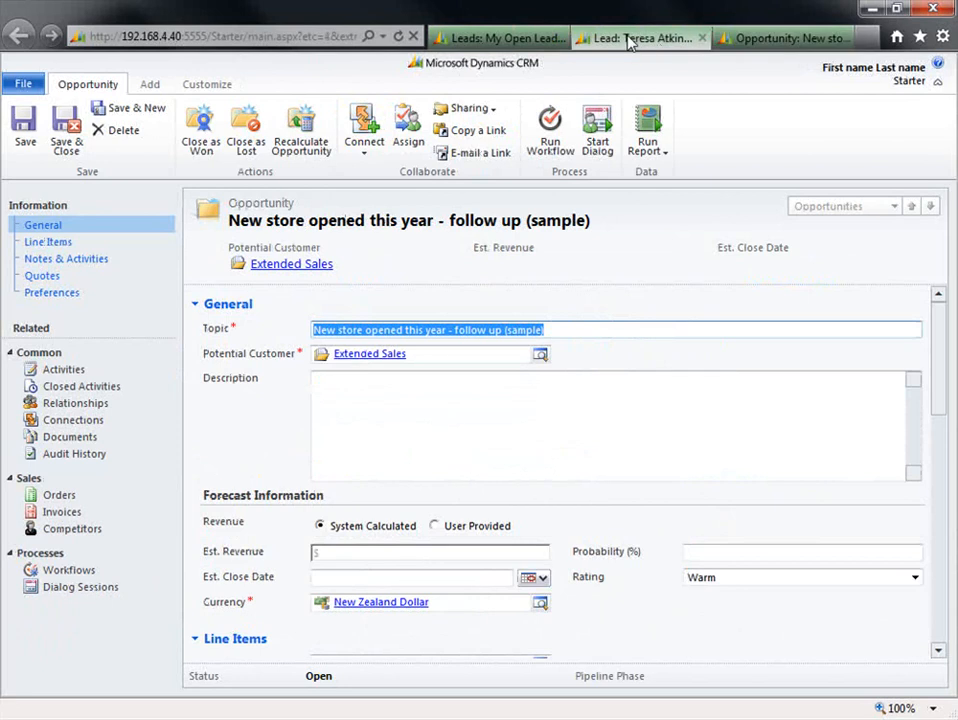
left_click(640, 37)
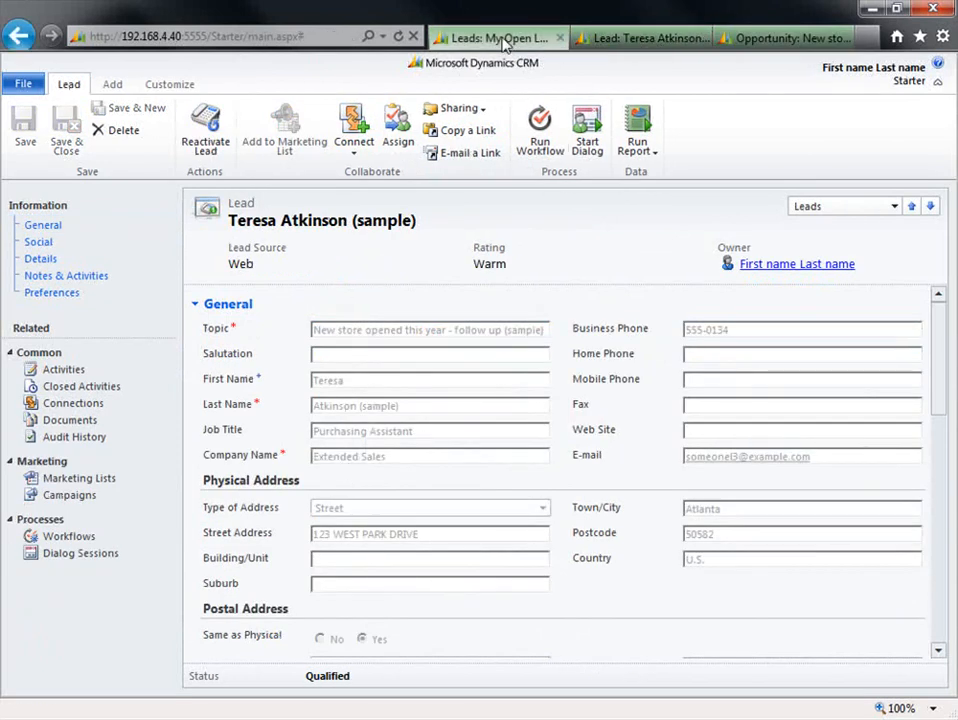
- Close the lead and save the opportunity with the Standard price list
left_click(497, 37)
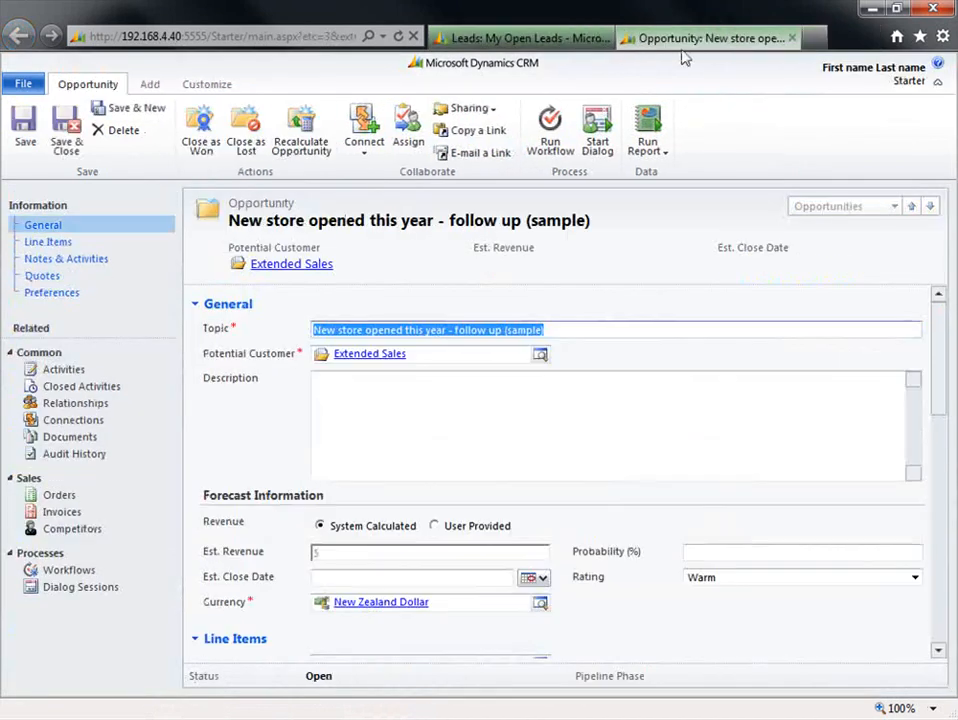
mouse_move(438, 518)
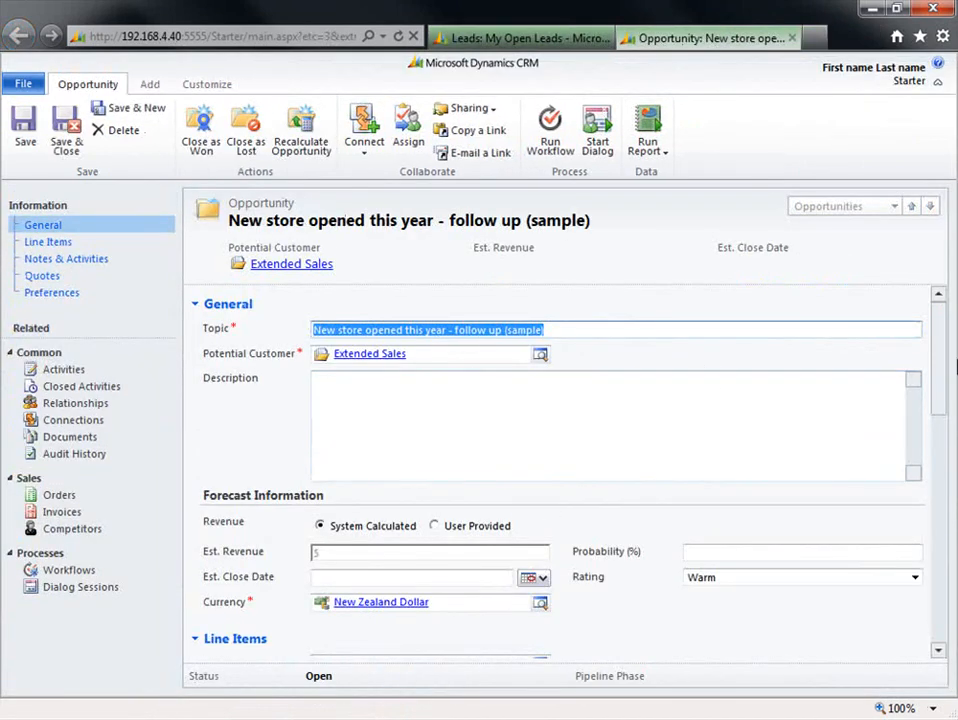
scroll("down", 3)
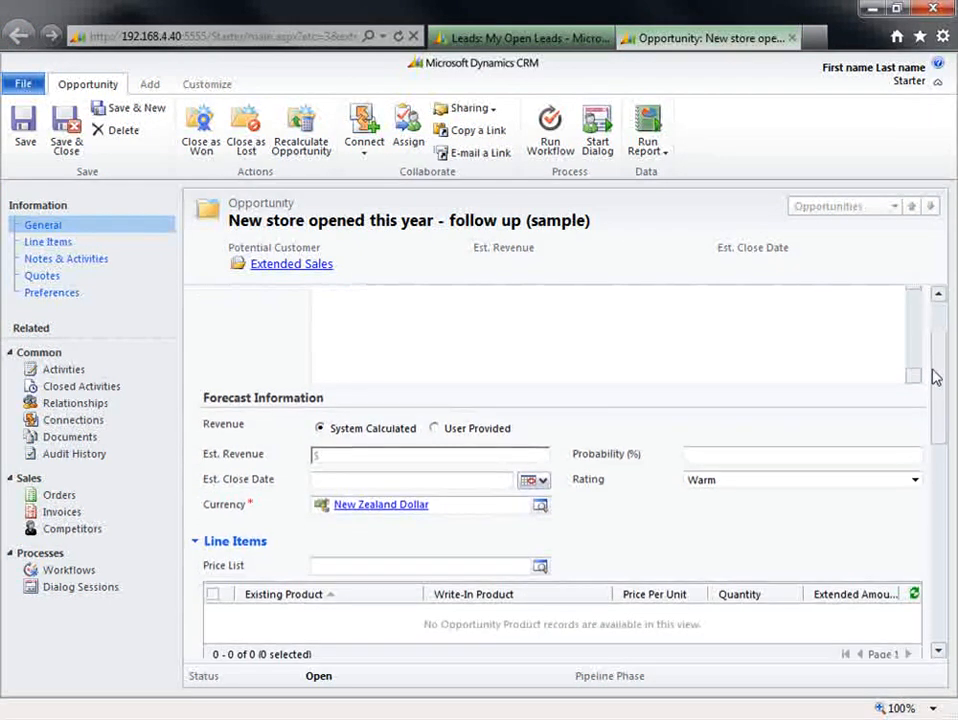
scroll("down", 3)
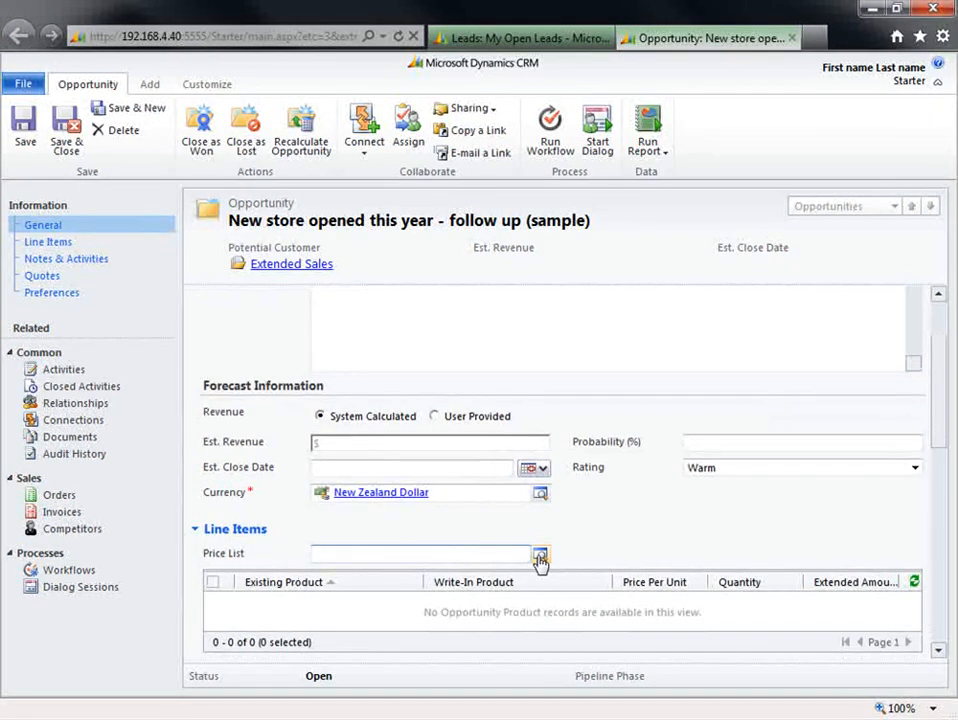
left_click(539, 554)
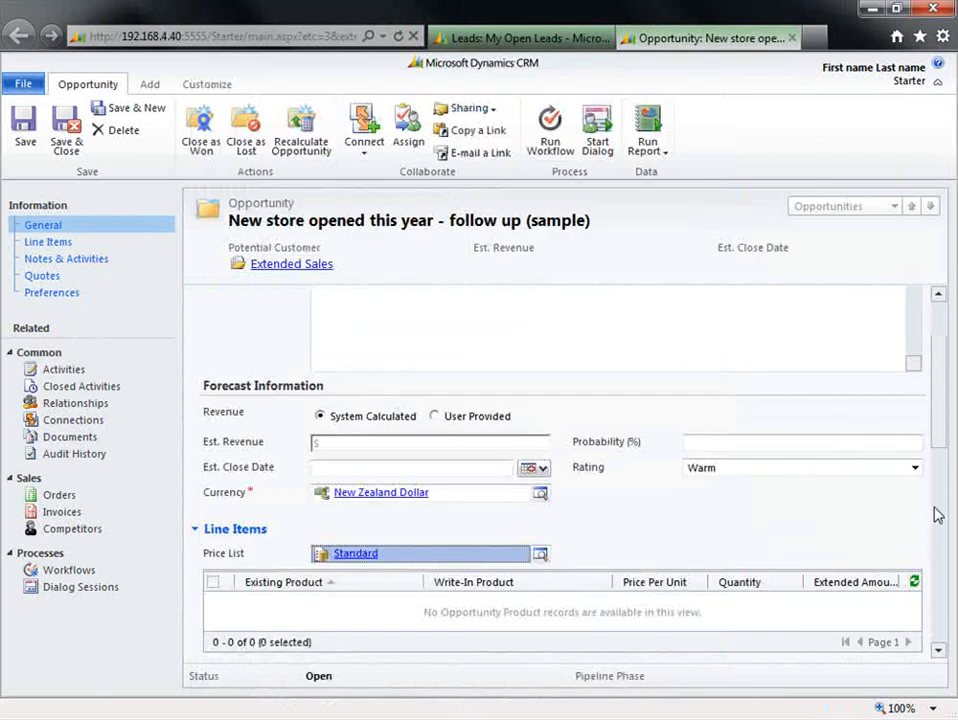
left_click(24, 130)
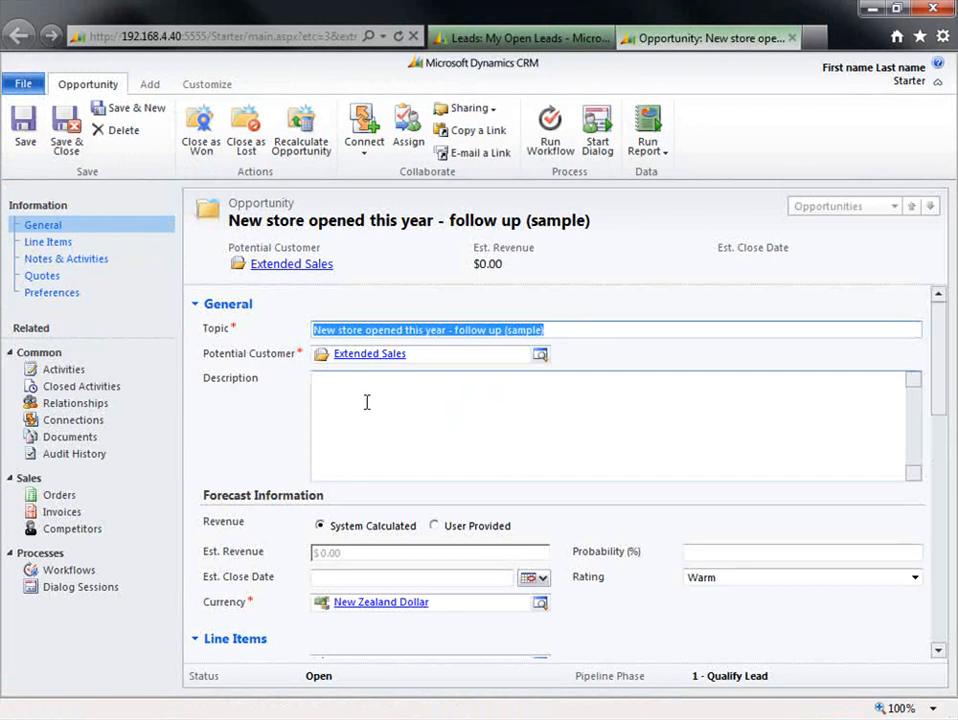
mouse_move(48, 242)
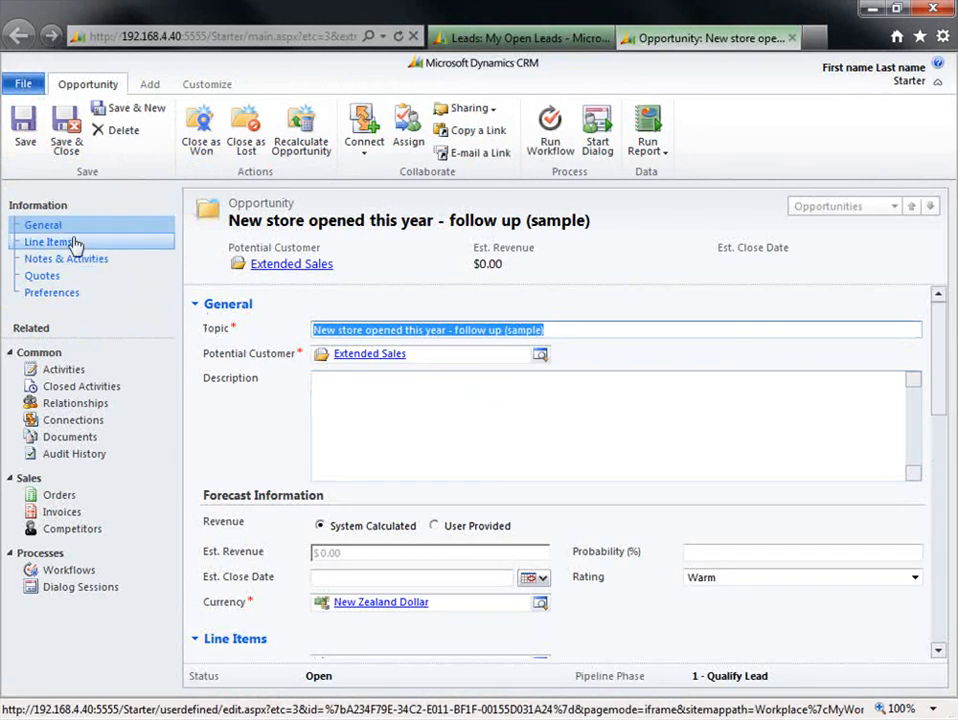
- Start a new opportunity product from the opportunity's Line Items
left_click(48, 241)
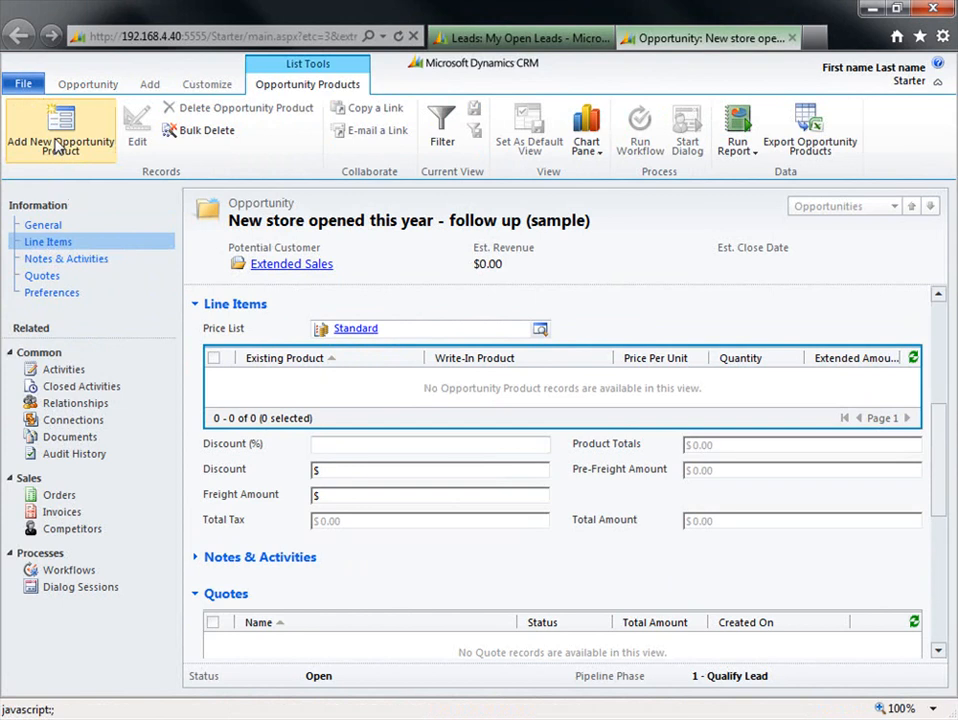
left_click(60, 135)
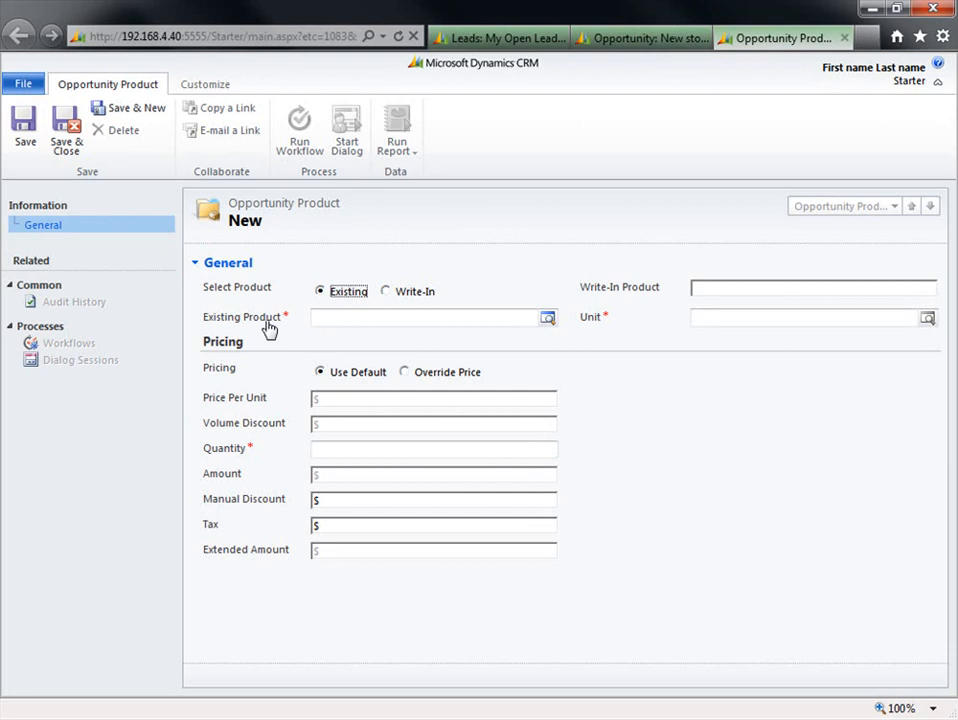
mouse_move(531, 323)
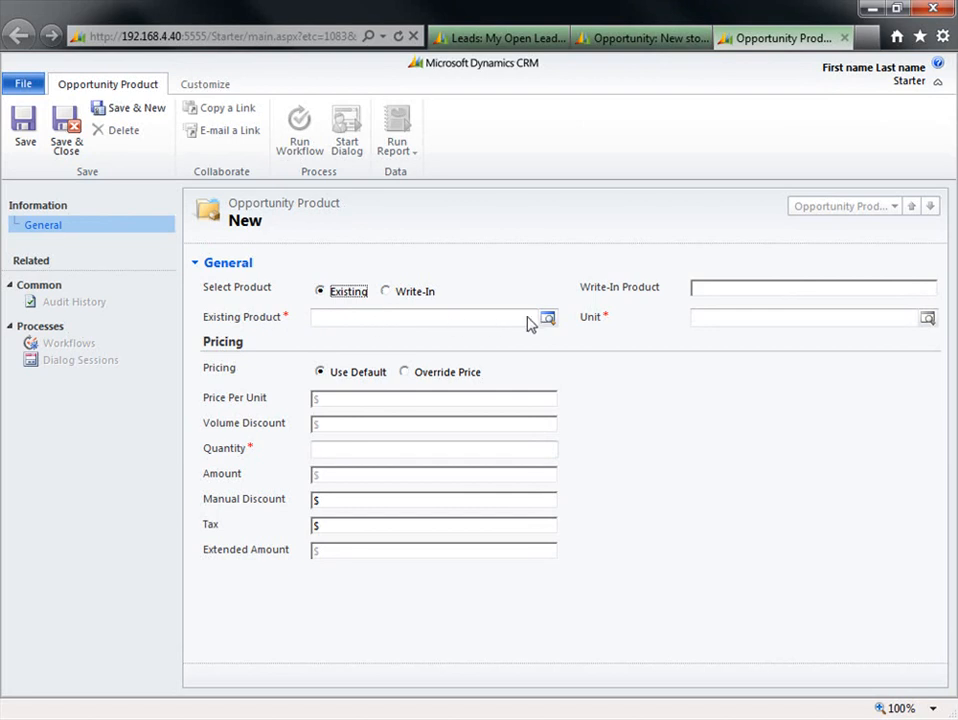
- Add Mountain Bikes in Primary Unit with quantity 1 and tax 30
left_click(547, 317)
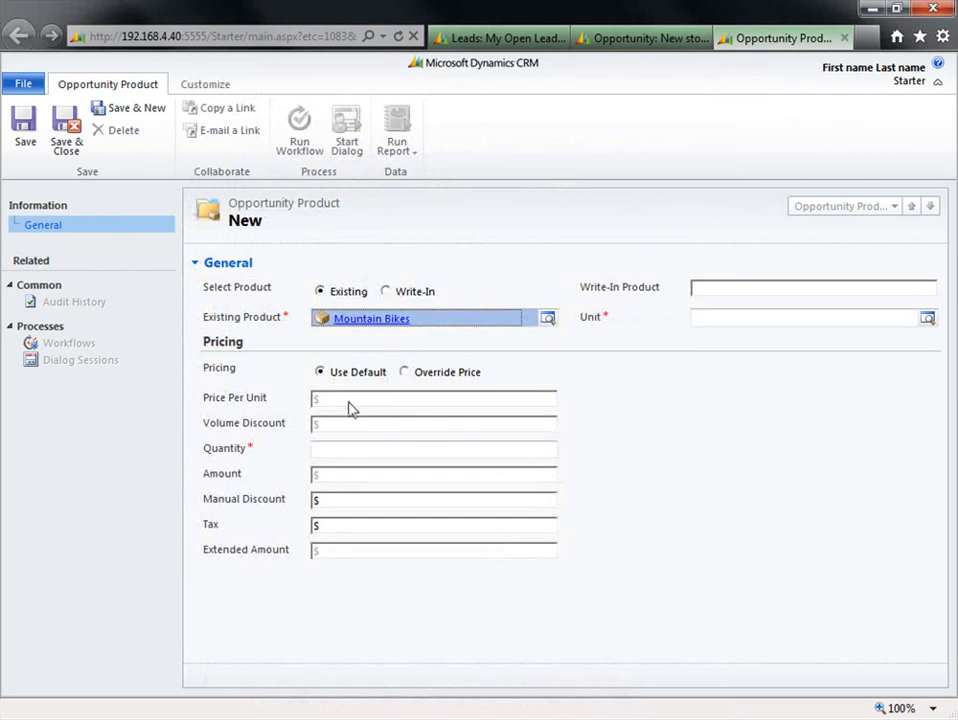
mouse_move(388, 406)
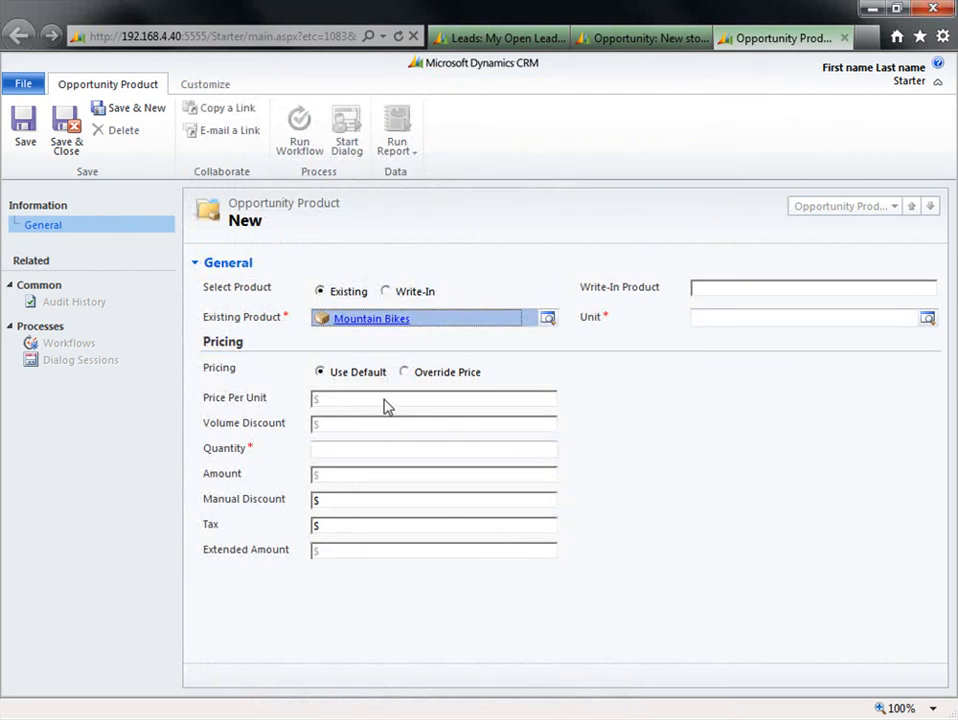
mouse_move(760, 326)
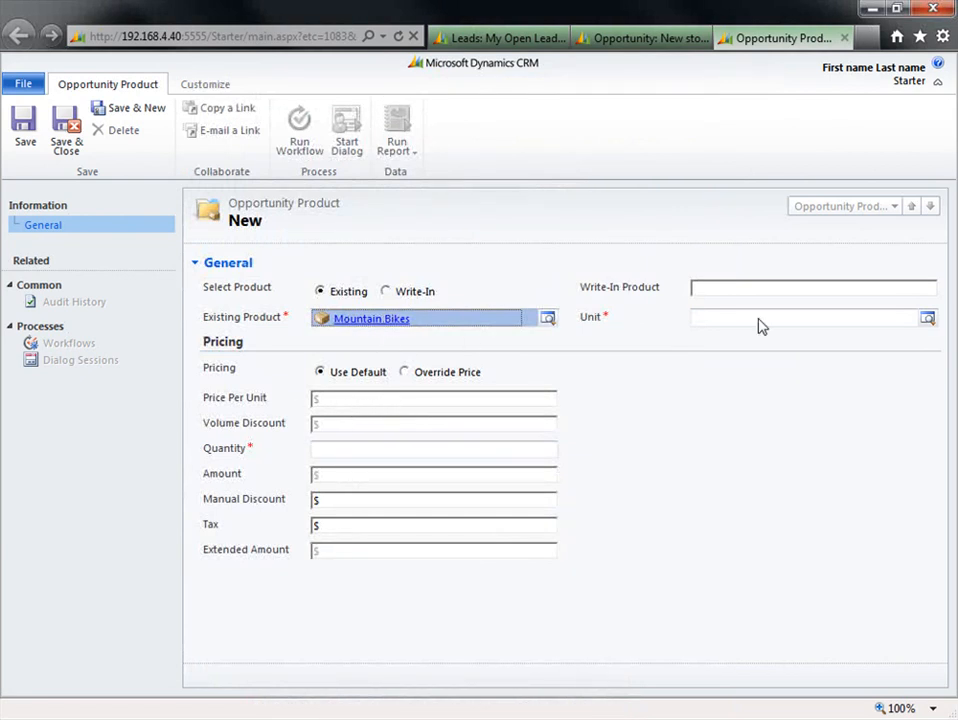
left_click(927, 318)
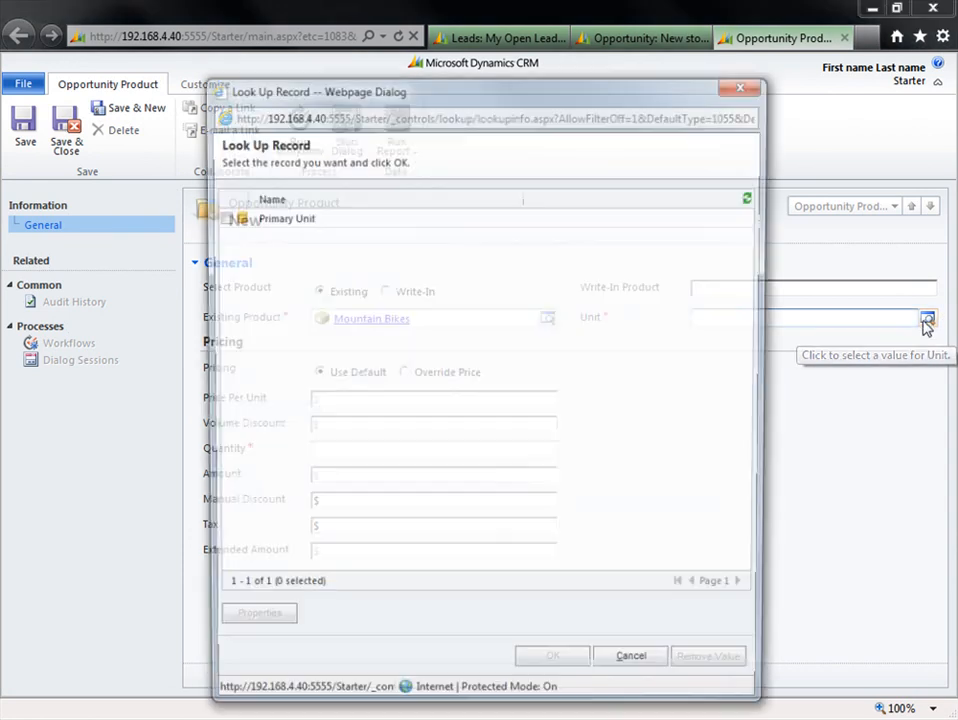
left_click(552, 655)
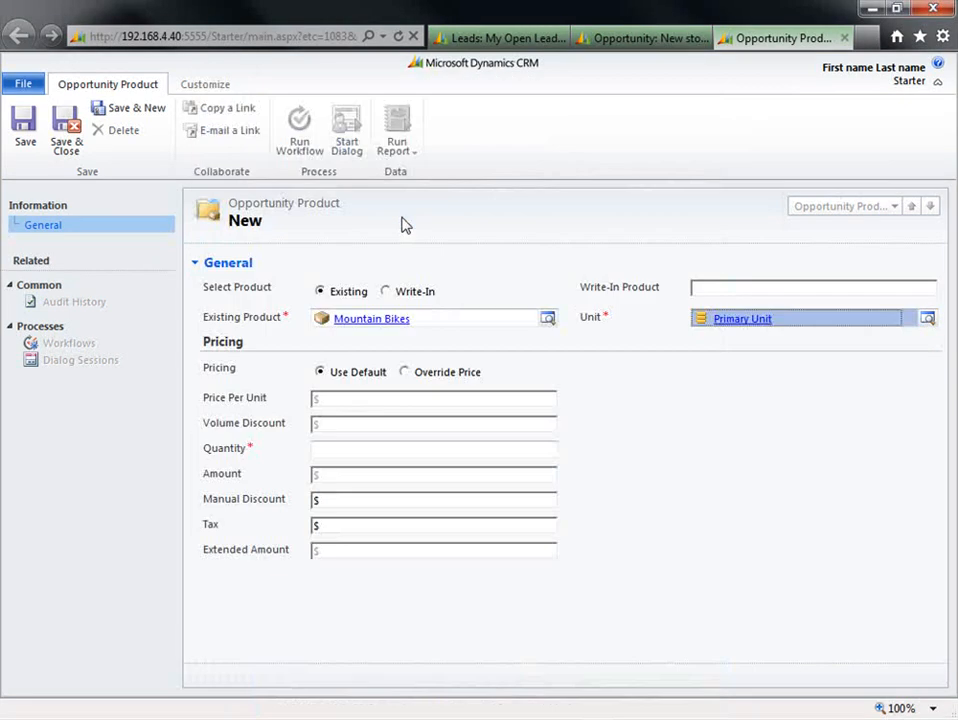
left_click(433, 448)
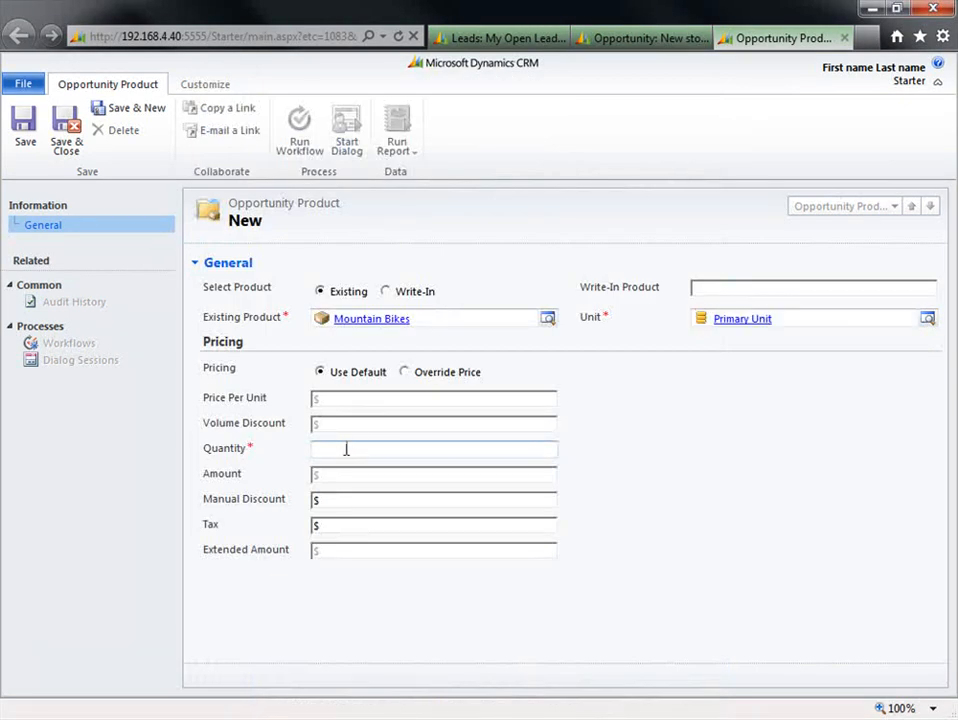
type("1")
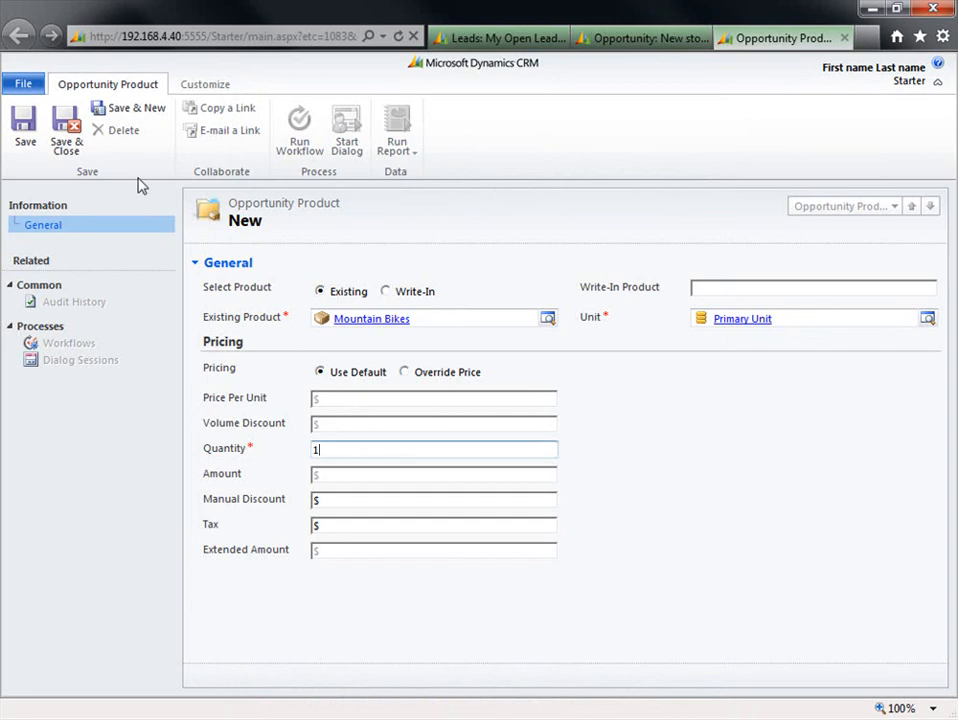
mouse_move(328, 524)
type("3")
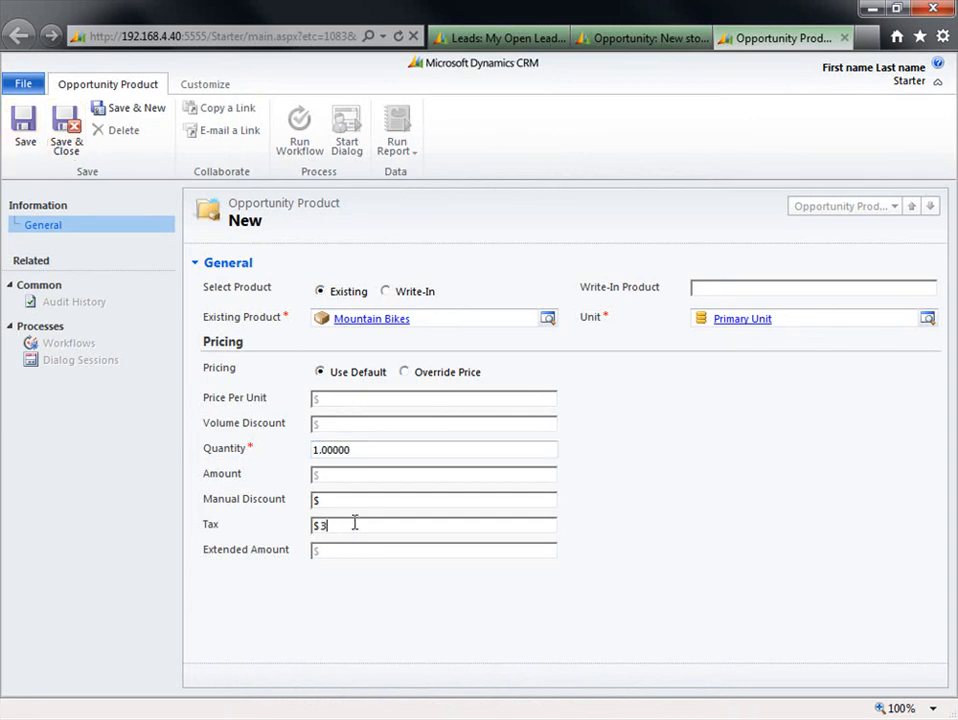
type("0")
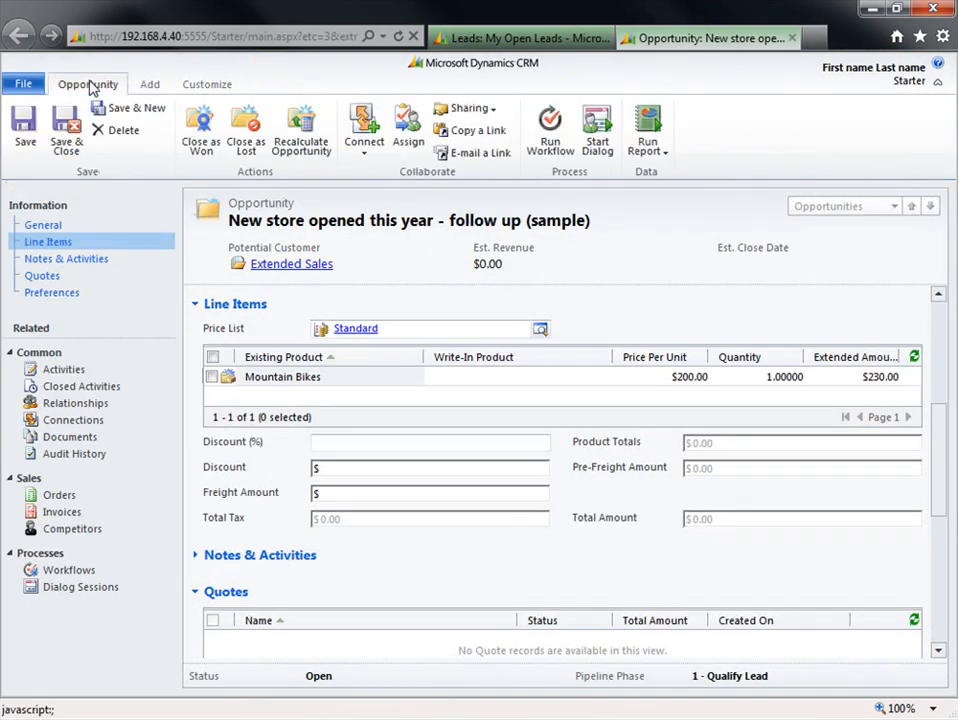
mouse_move(301, 125)
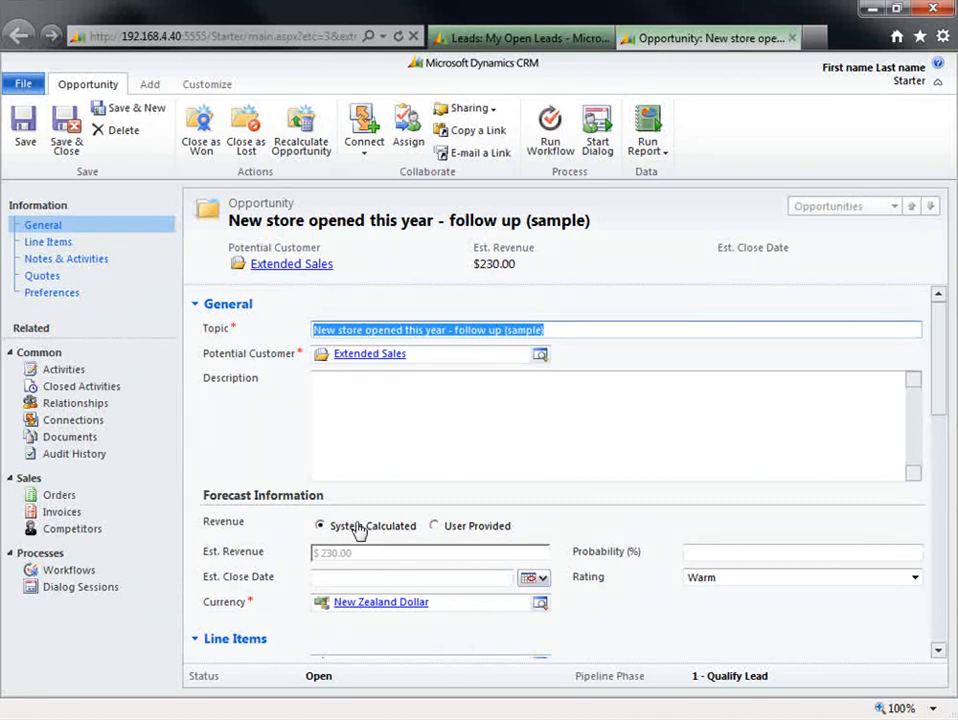
mouse_move(340, 565)
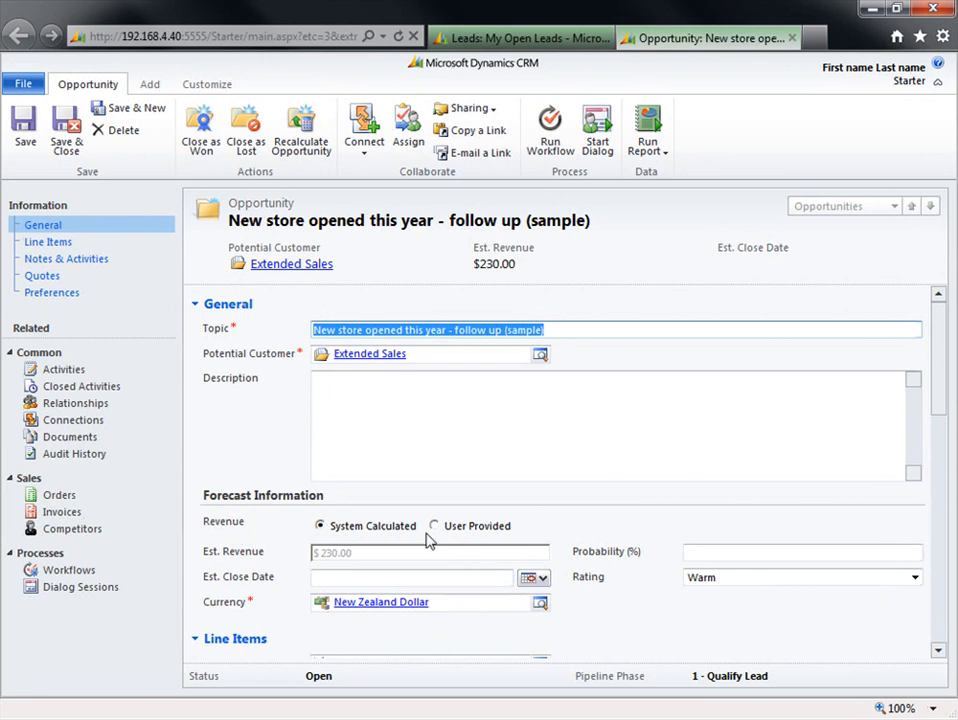
- Toggle estimated revenue to User Provided and back to System Calculated ($230.00)
left_click(434, 525)
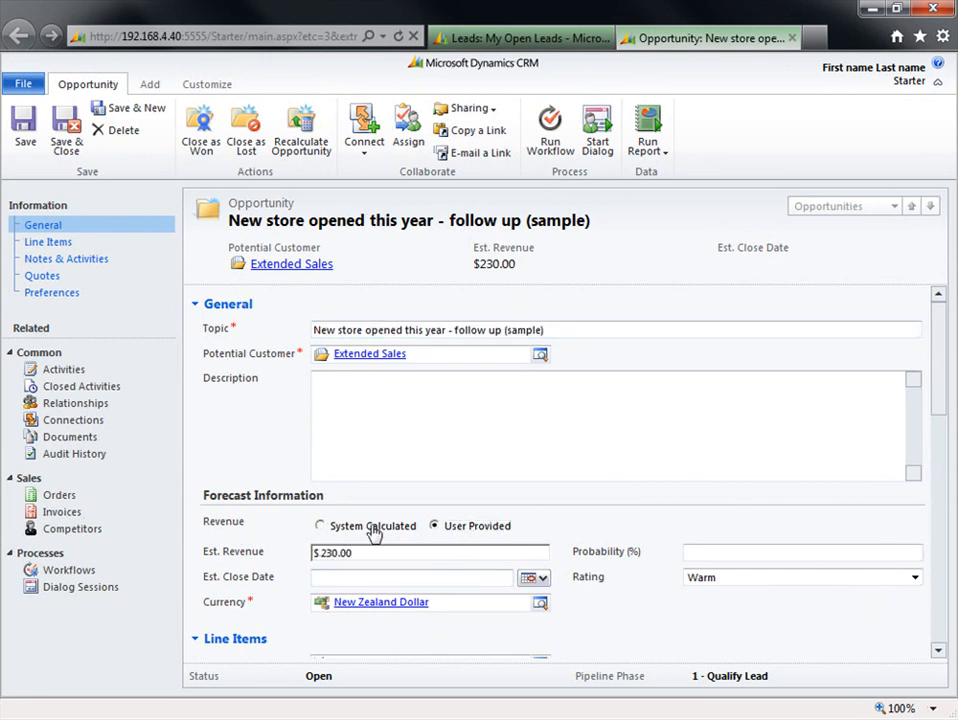
left_click(319, 525)
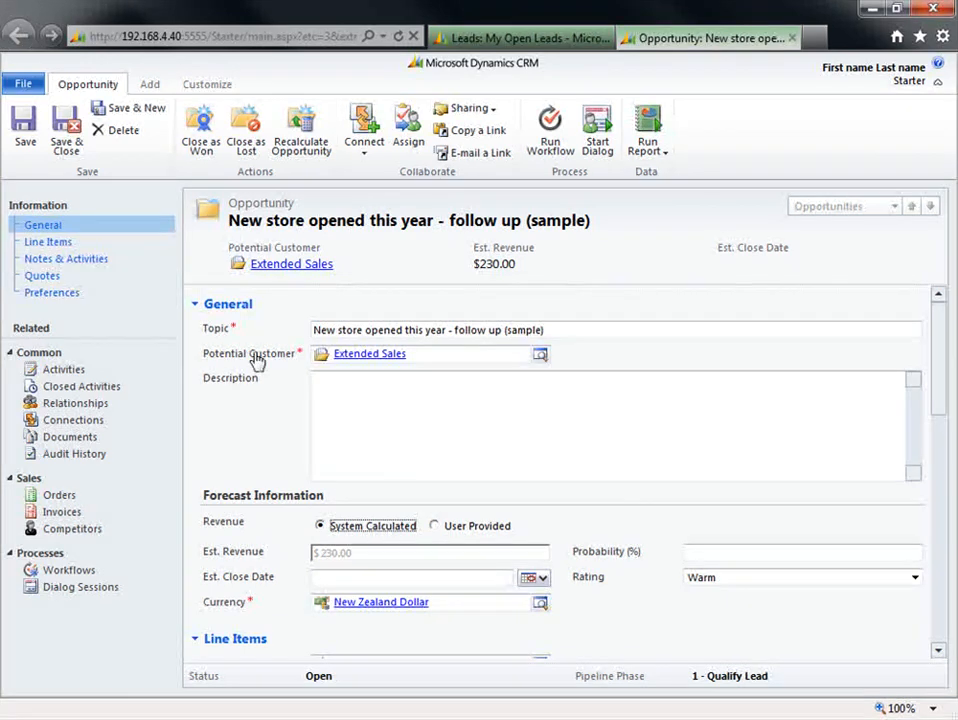
left_click(42, 275)
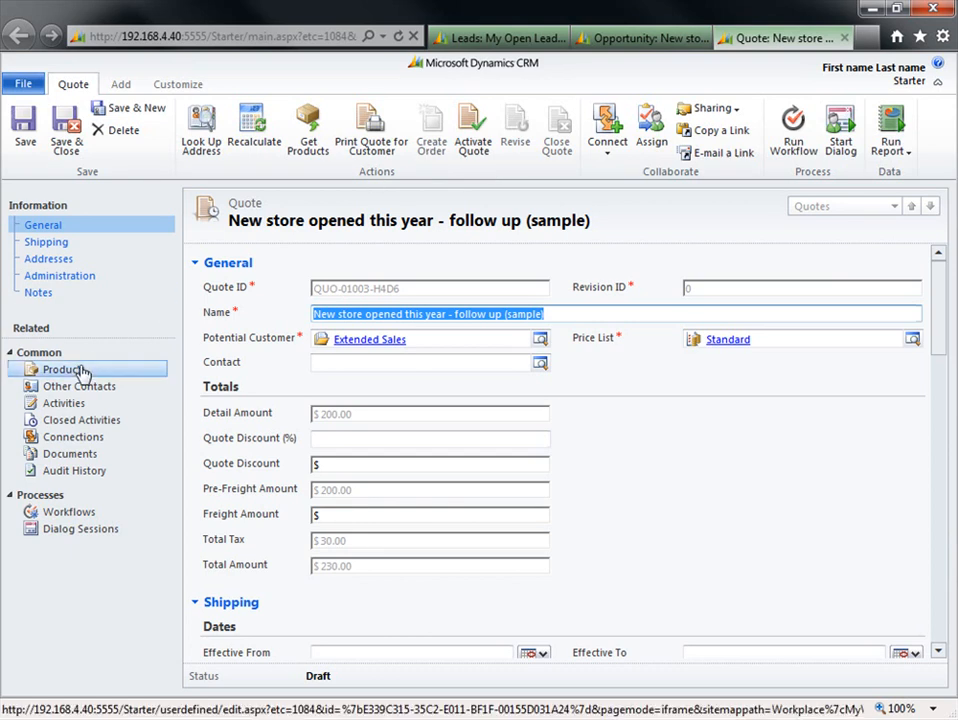
- Review the draft quote's Mountain Bikes line item, then return to its General details
left_click(63, 369)
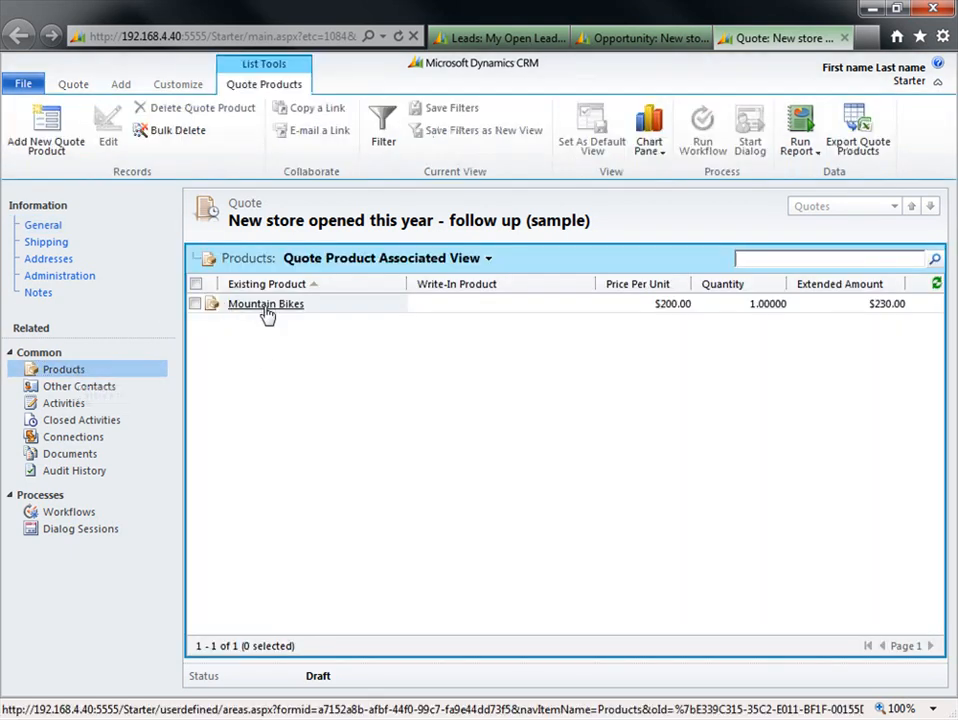
mouse_move(775, 305)
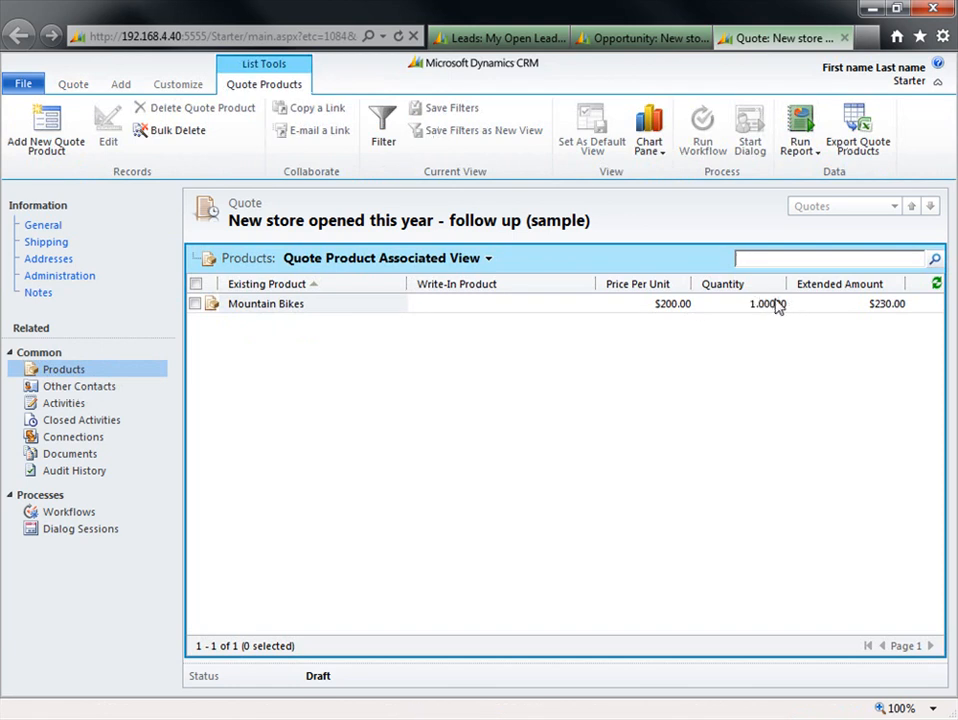
mouse_move(45, 242)
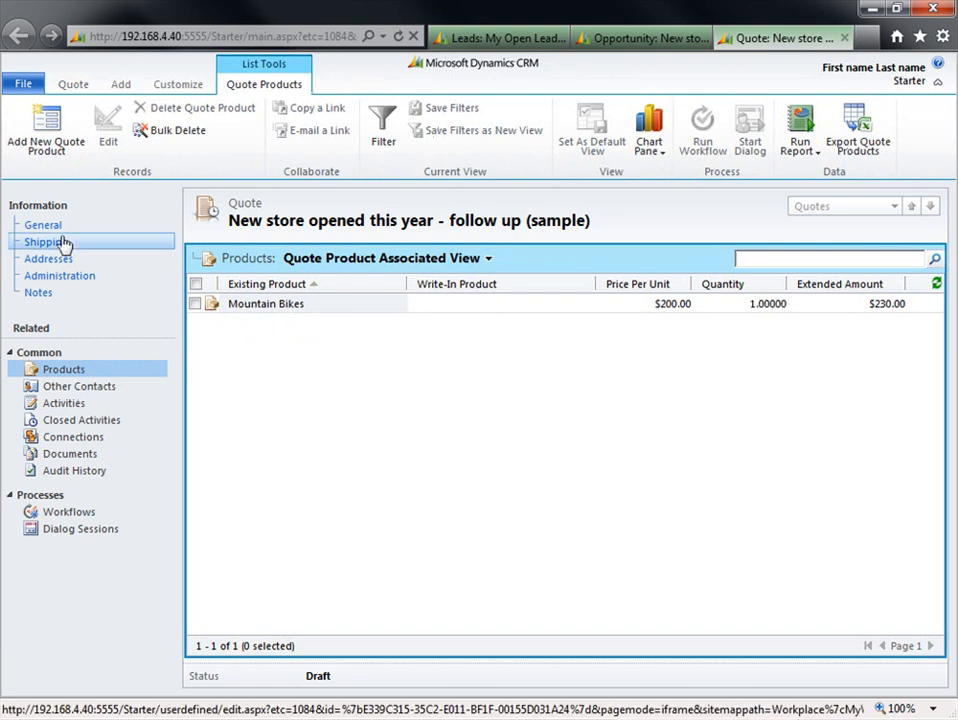
left_click(43, 224)
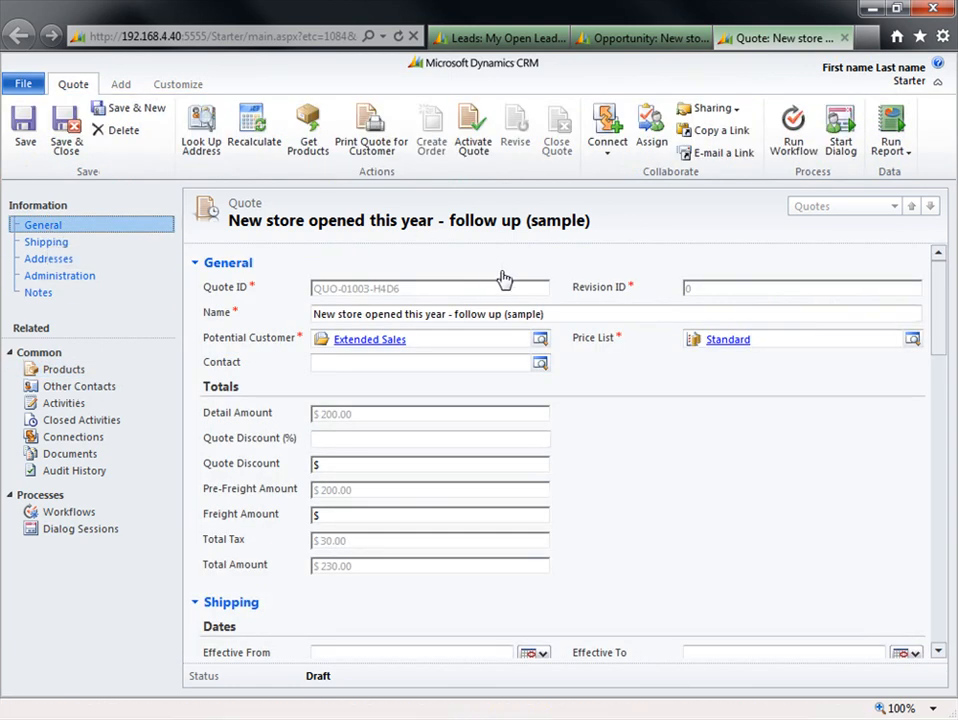
mouse_move(588, 305)
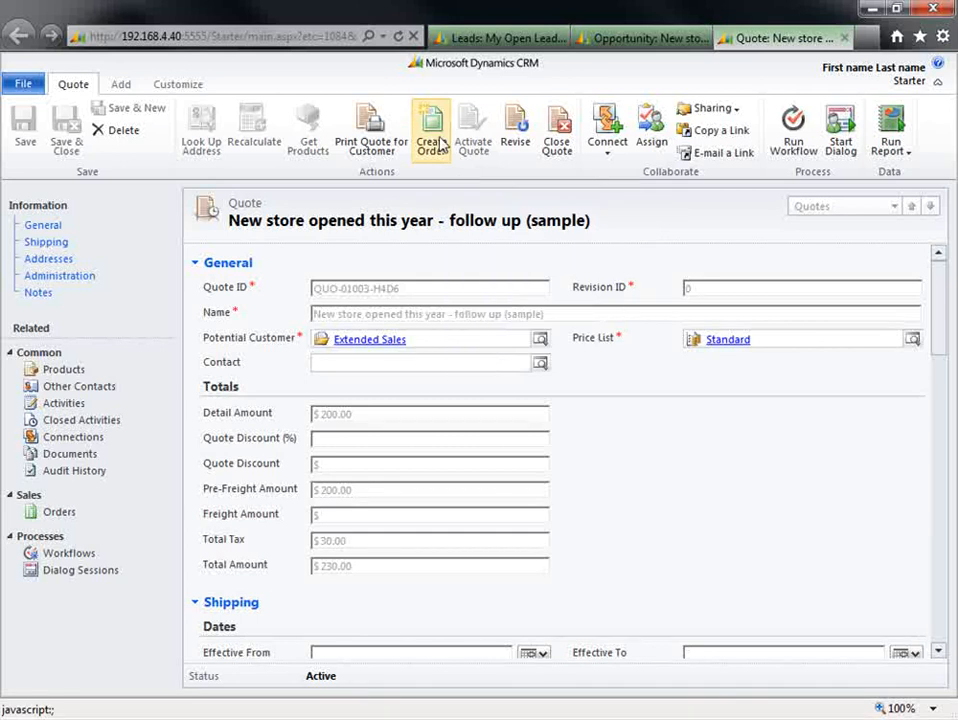
- Create an order from the quote with status reason Won, closing the opportunity
left_click(431, 130)
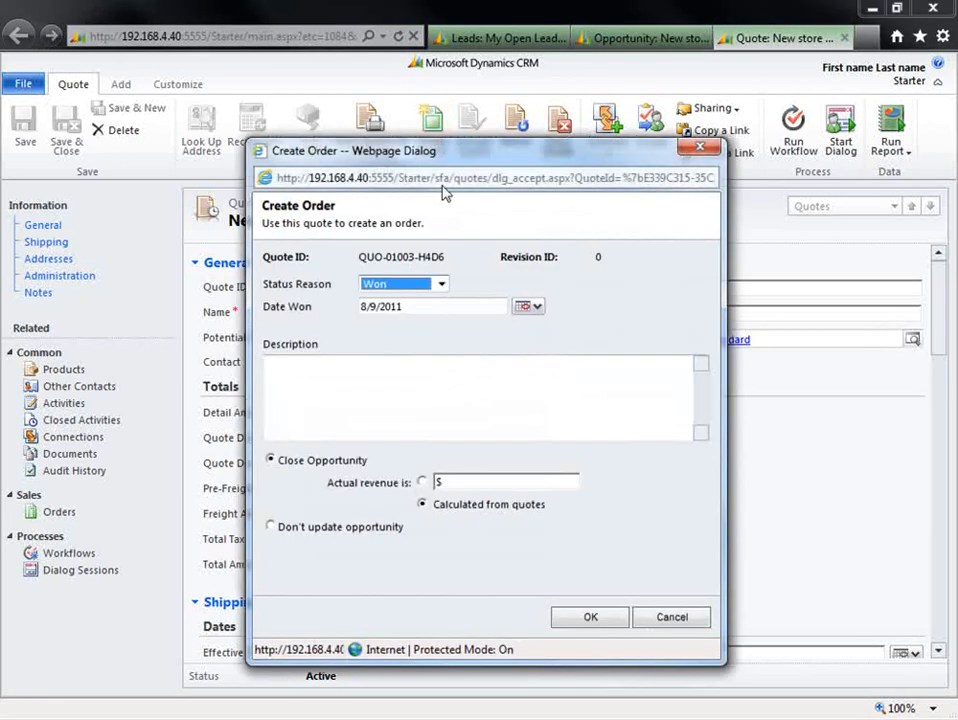
left_click(440, 284)
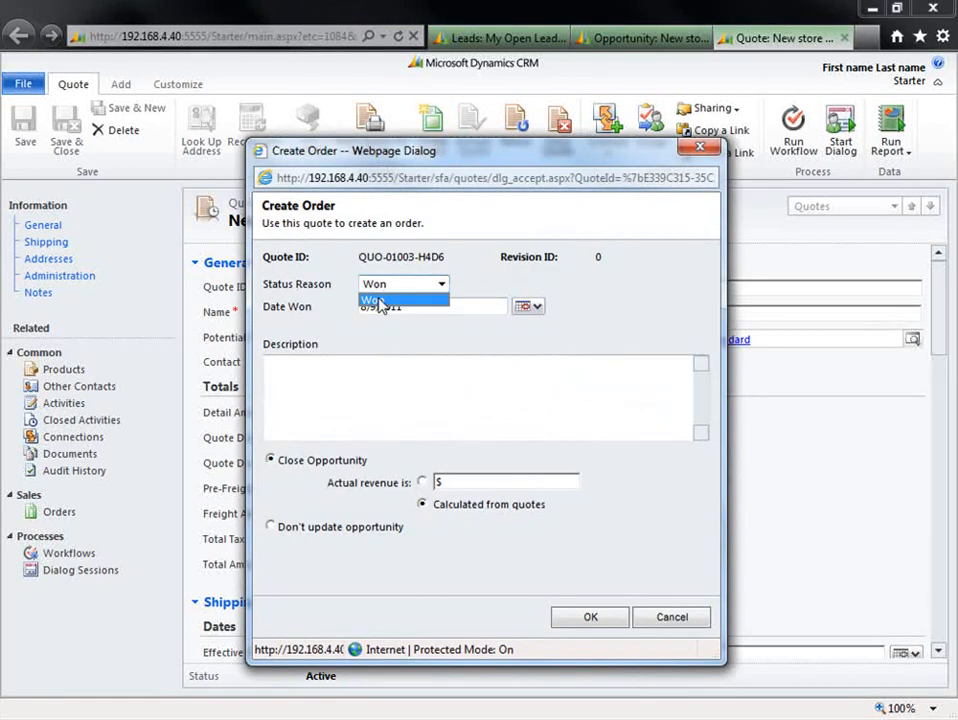
left_click(397, 300)
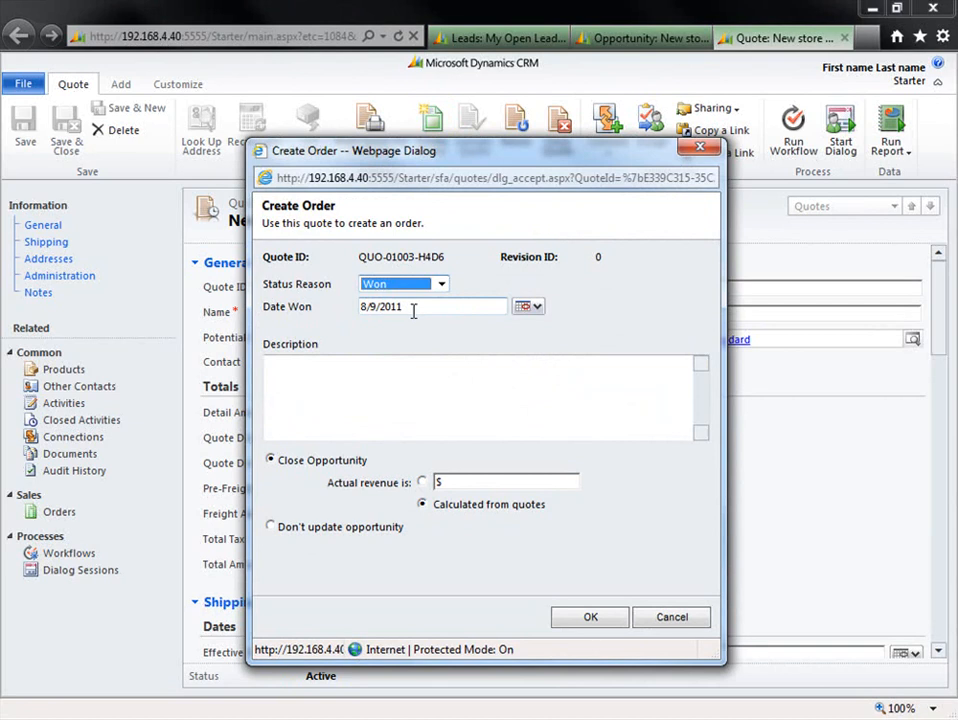
mouse_move(358, 415)
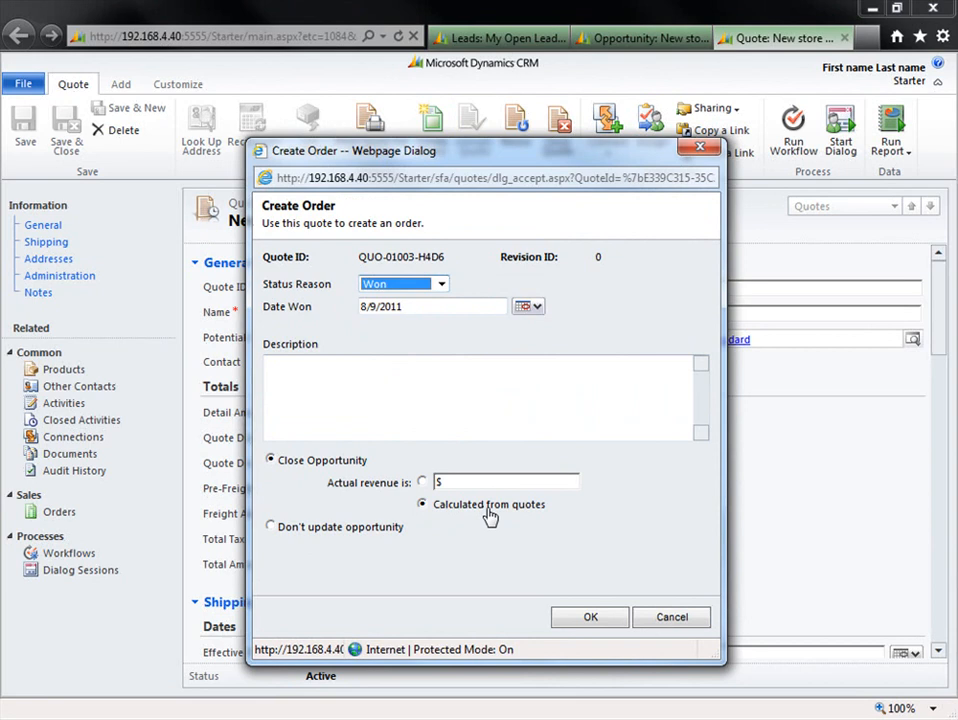
mouse_move(453, 518)
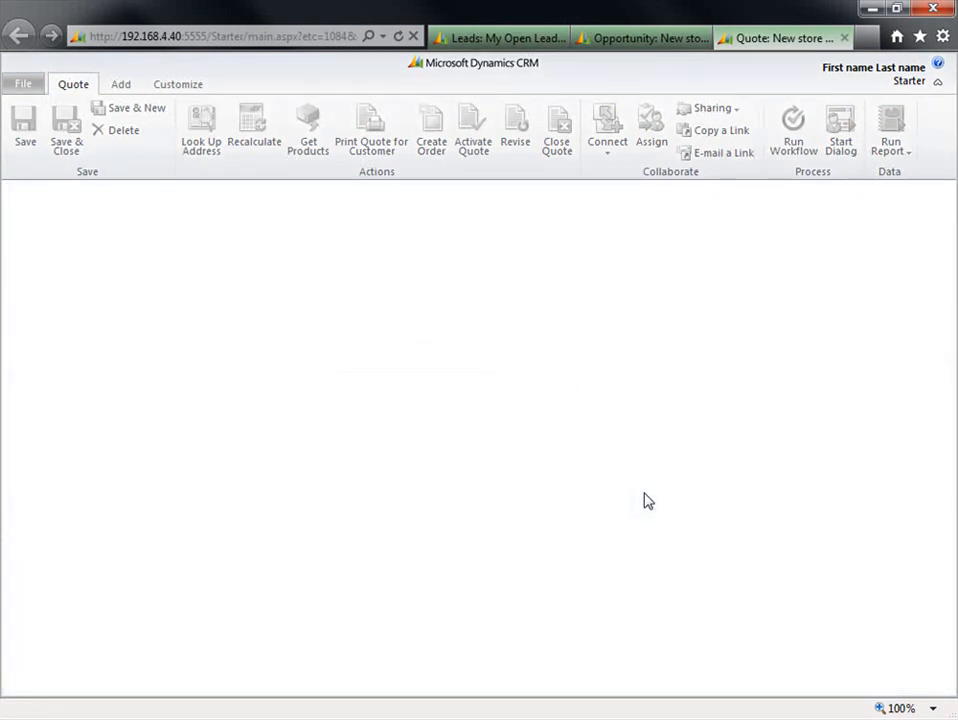
left_click(431, 130)
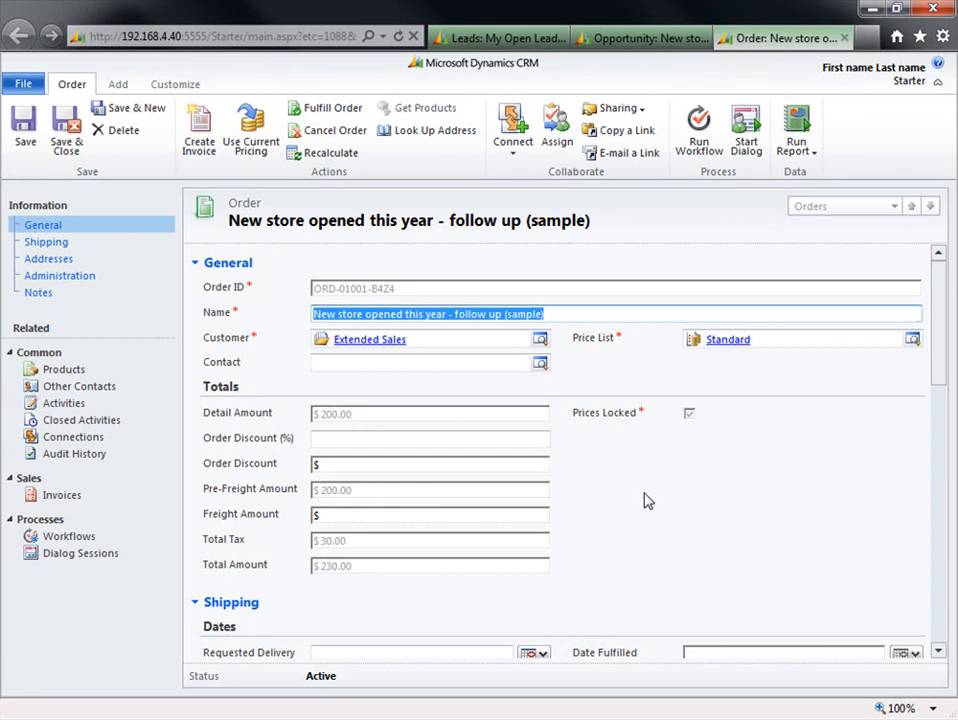
mouse_move(197, 425)
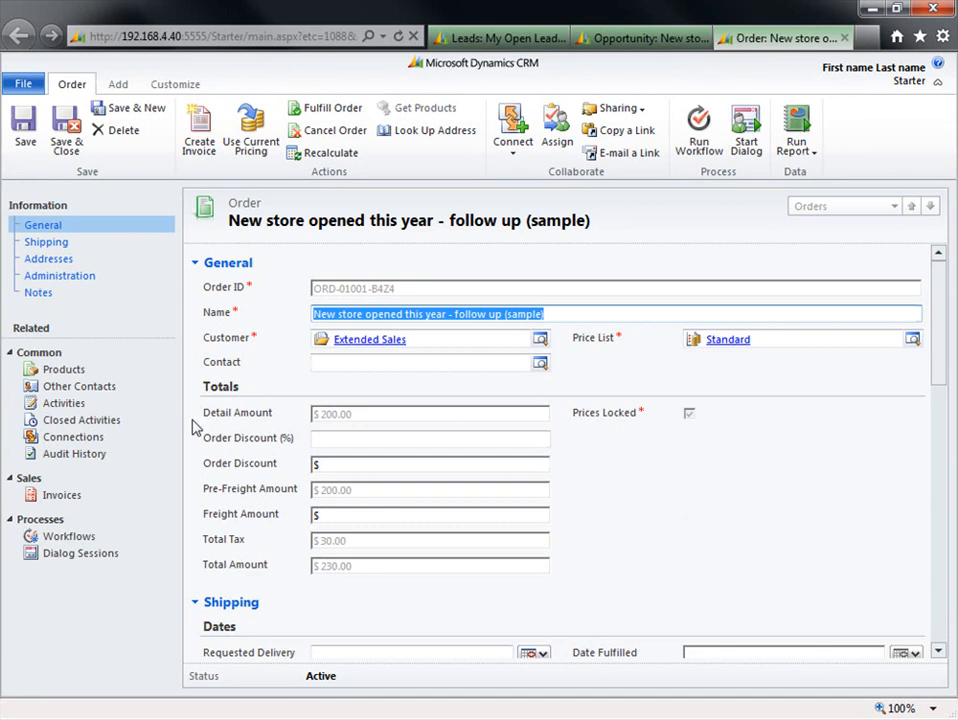
- Check the order's products show Mountain Bikes at $230.00, then return to General
left_click(63, 369)
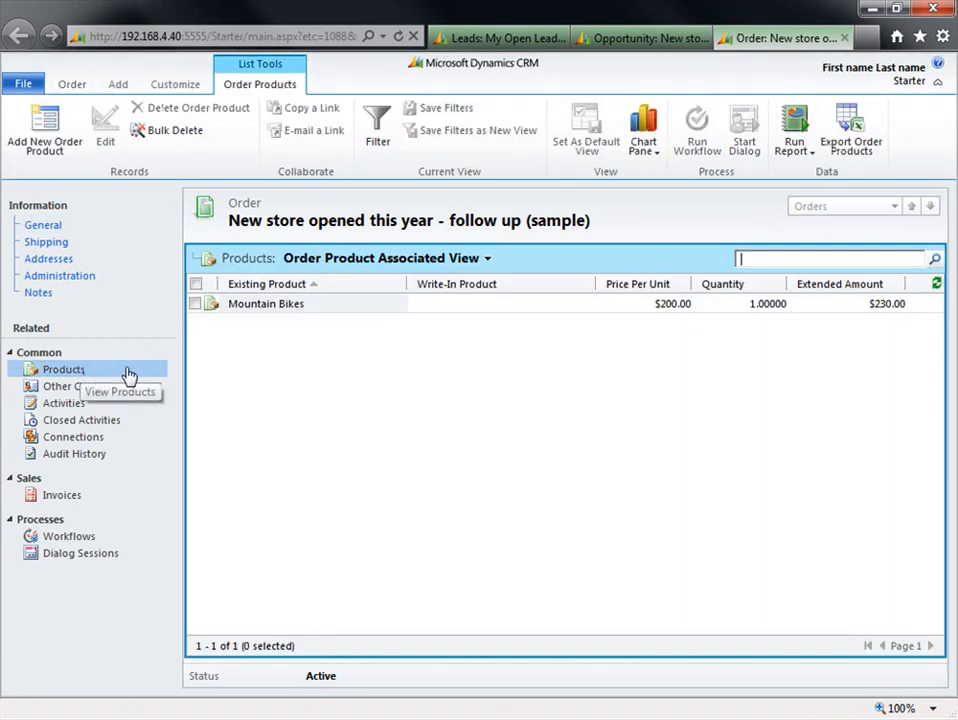
left_click(42, 224)
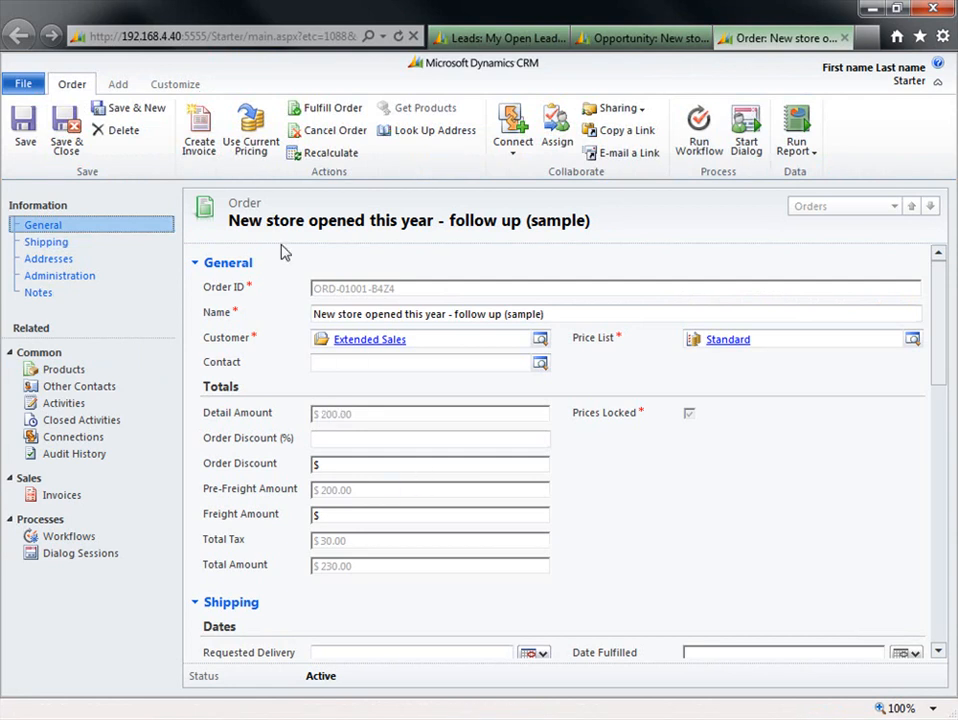
mouse_move(198, 128)
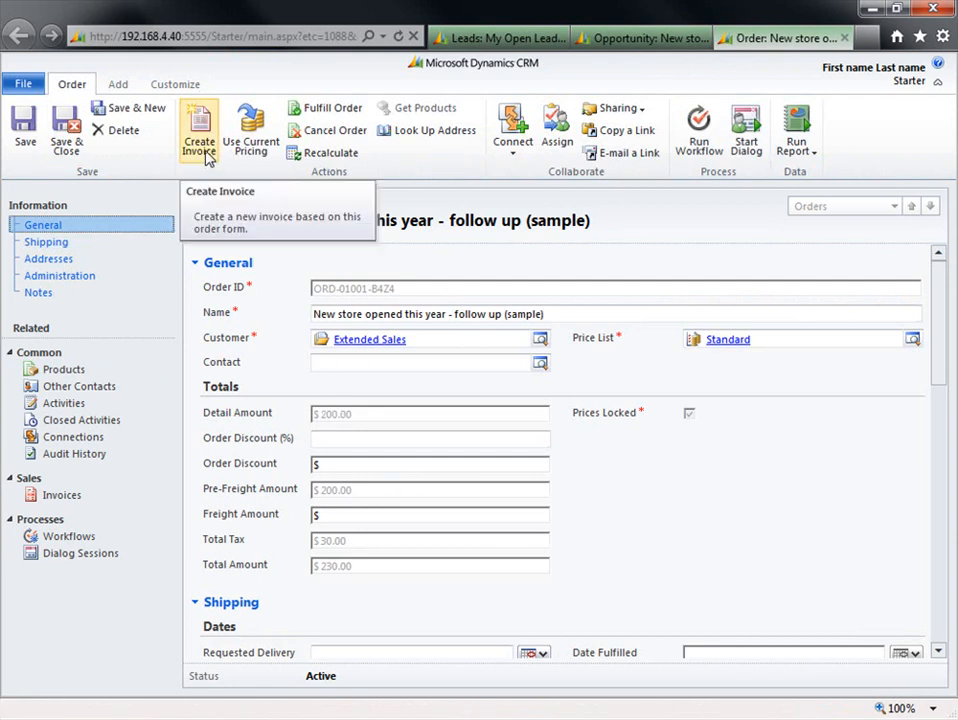
- Create invoice INV-01001-L3Z5 from the order and confirm Mountain Bikes totalling $230.00
left_click(198, 130)
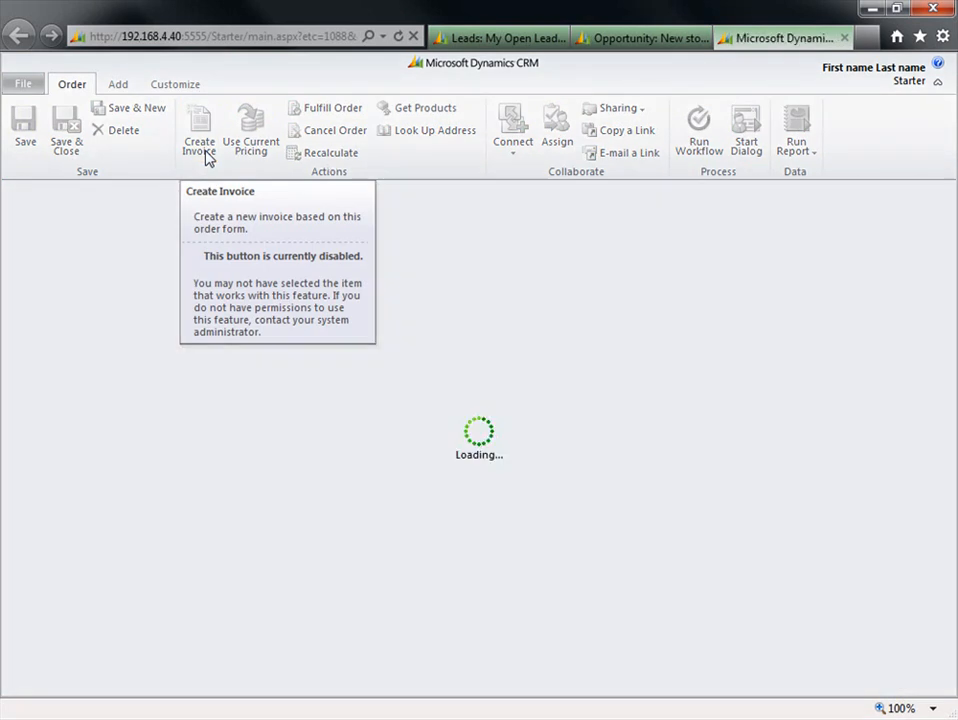
left_click(198, 130)
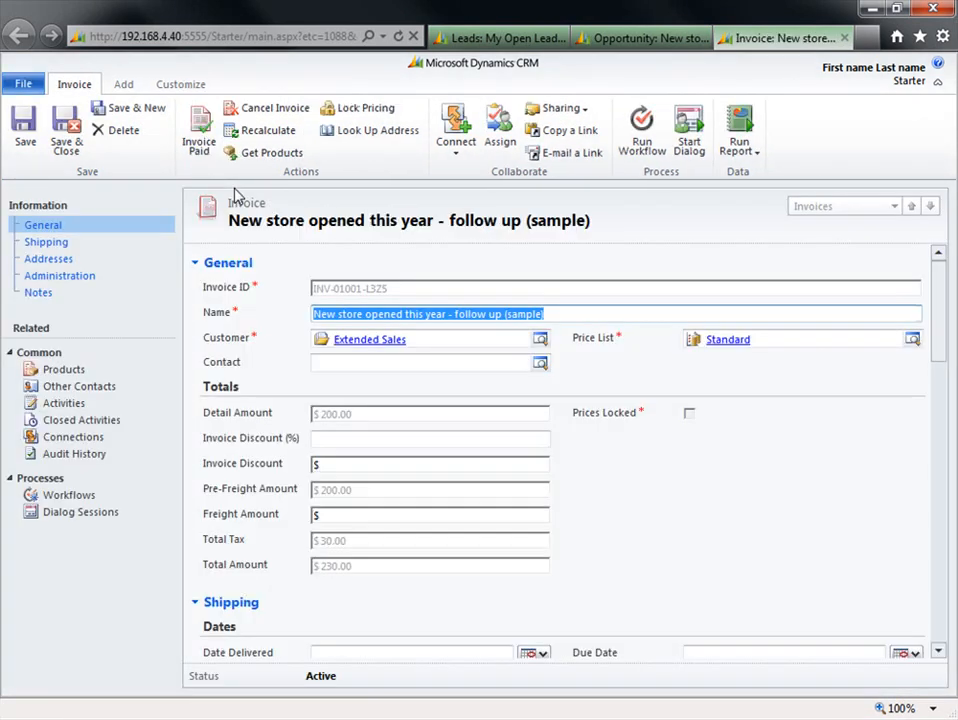
left_click(63, 369)
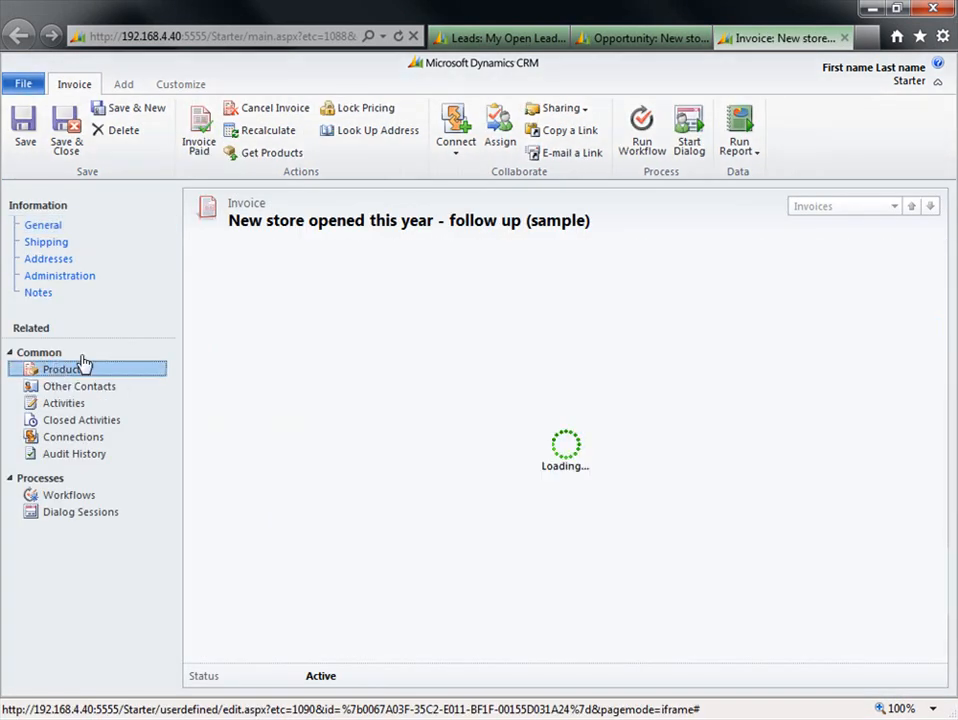
left_click(62, 369)
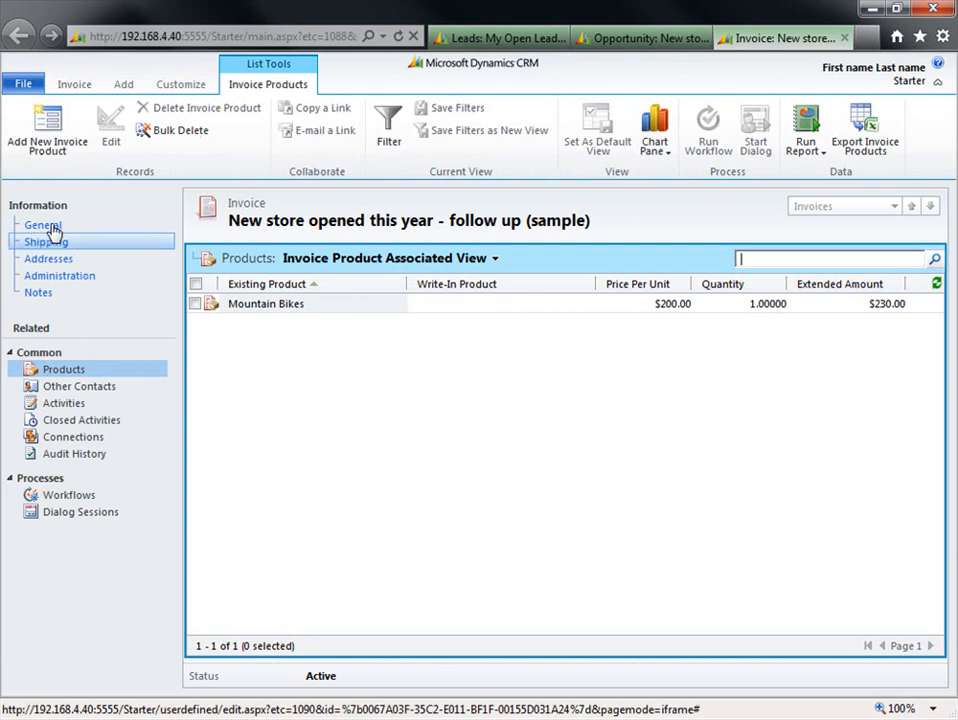
left_click(42, 224)
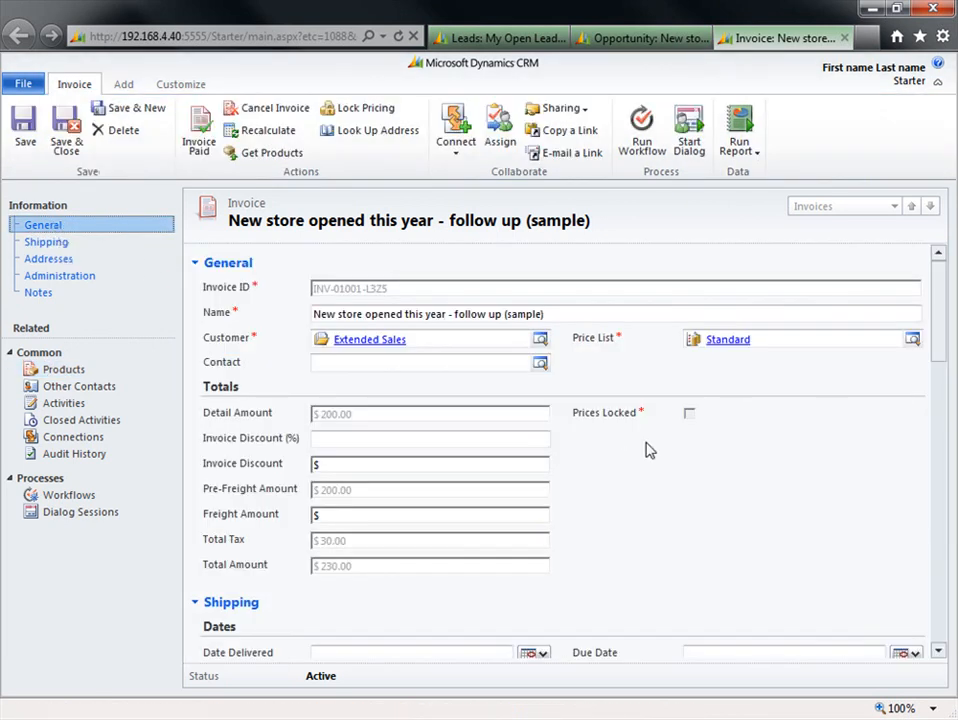